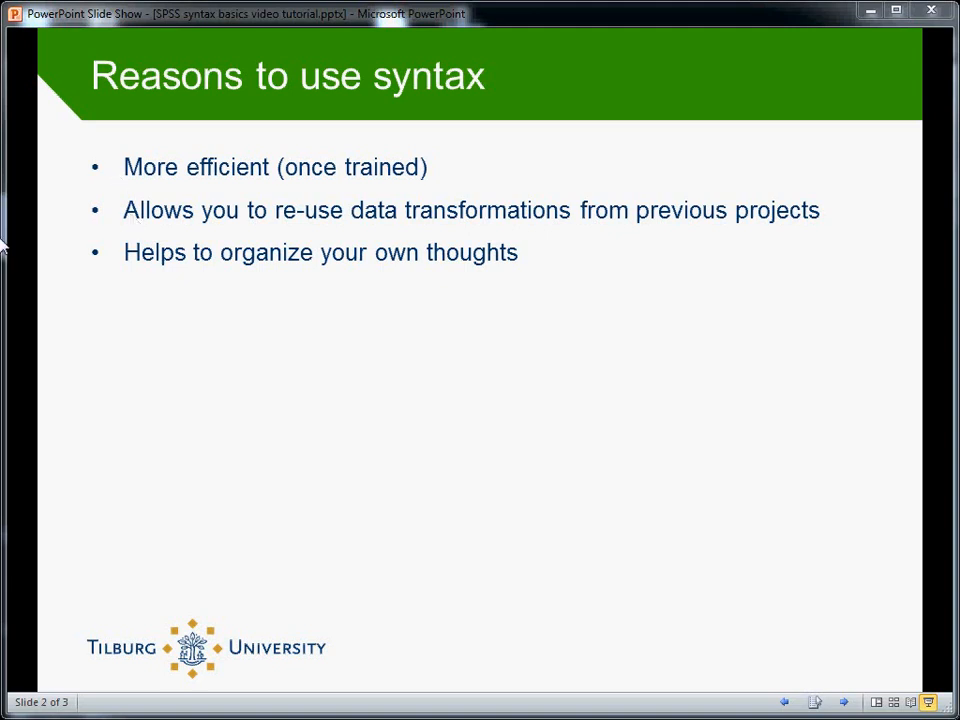
Advance the slideshow past the 'Reasons to use syntax' slide
click(424, 392)
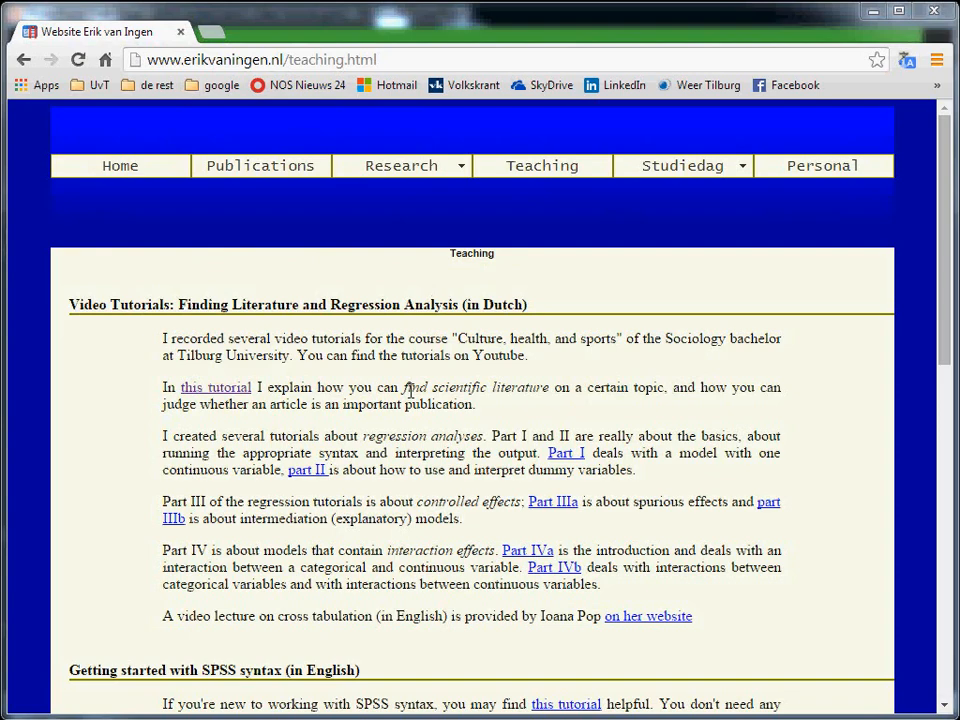
mouse_move(946, 250)
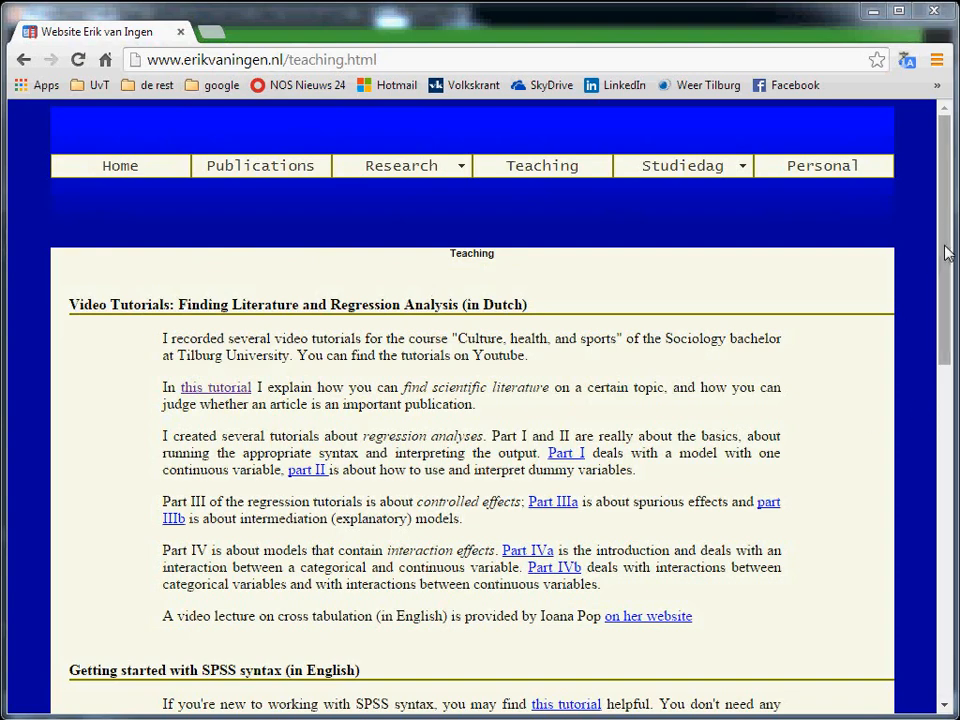
scroll(down, 3)
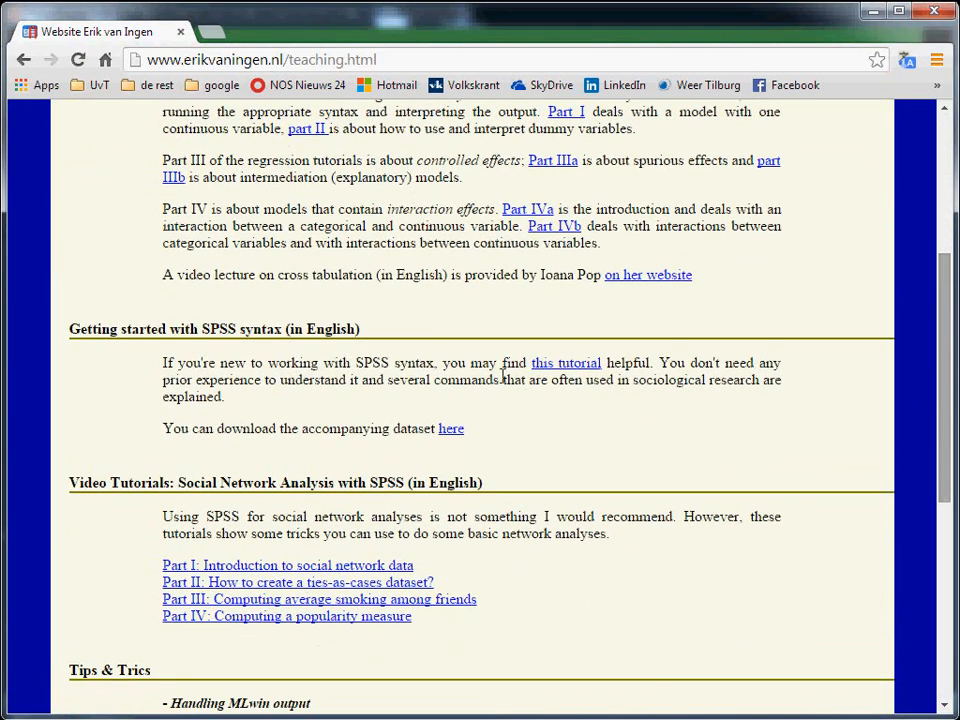
mouse_move(236, 362)
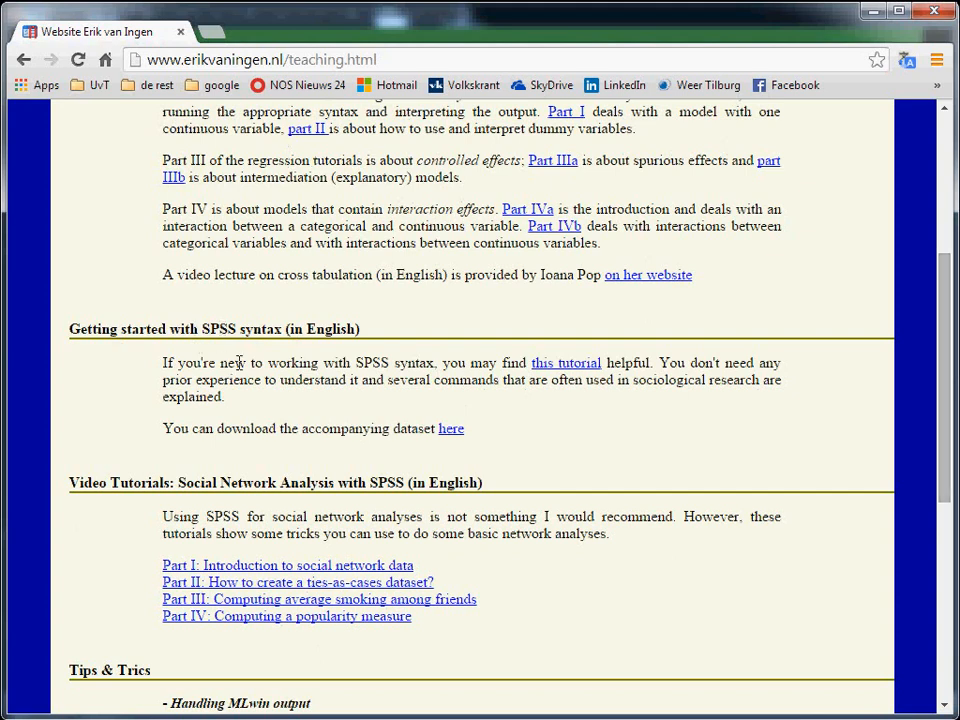
mouse_move(296, 430)
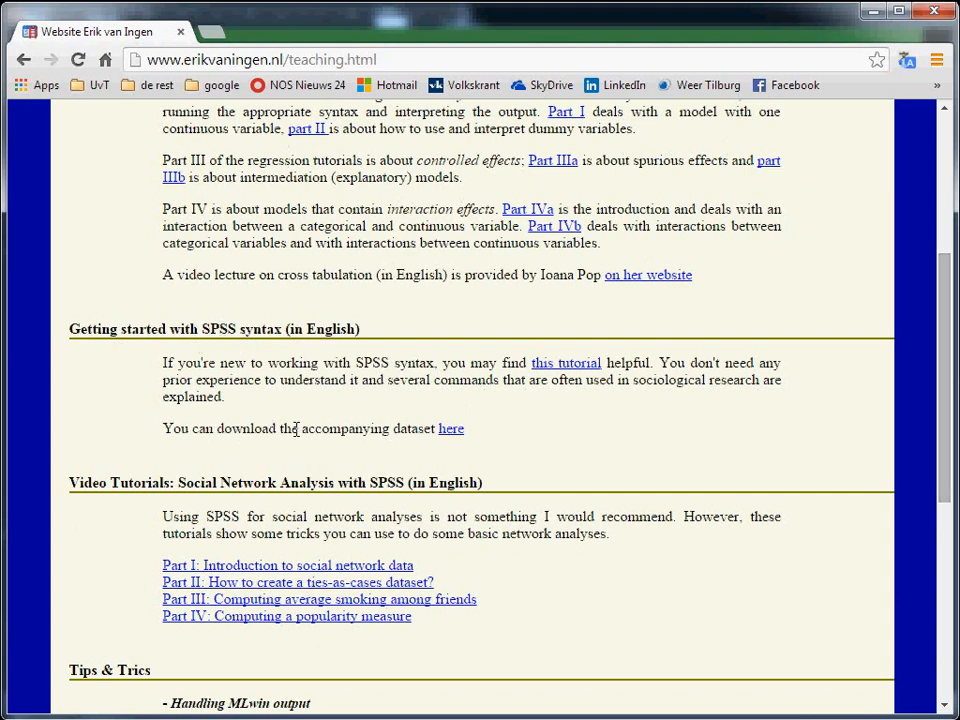
mouse_move(352, 428)
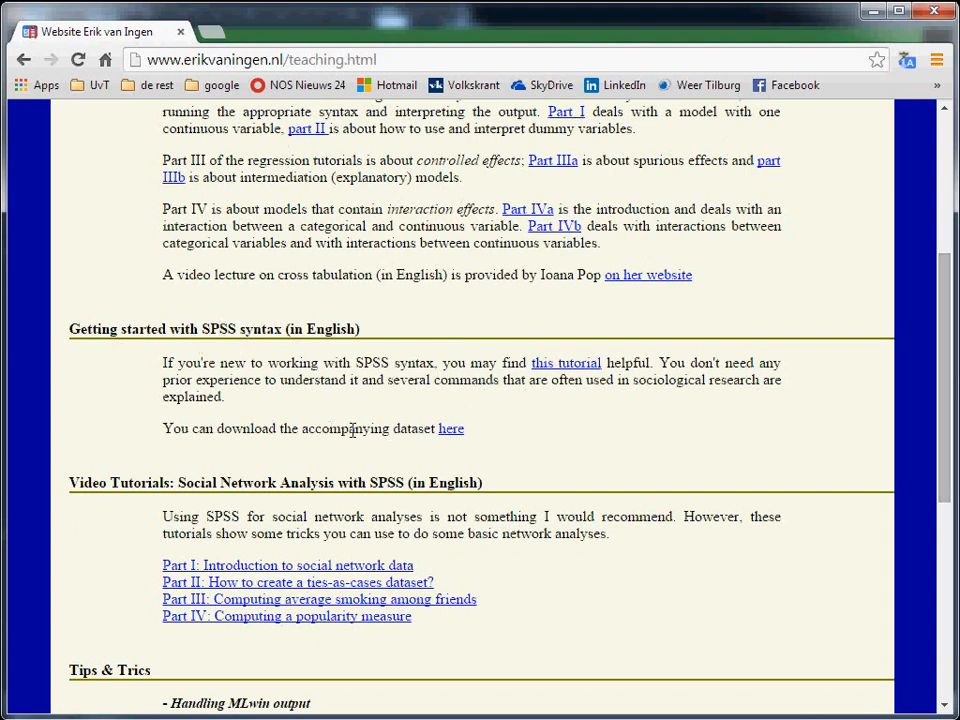
mouse_move(598, 436)
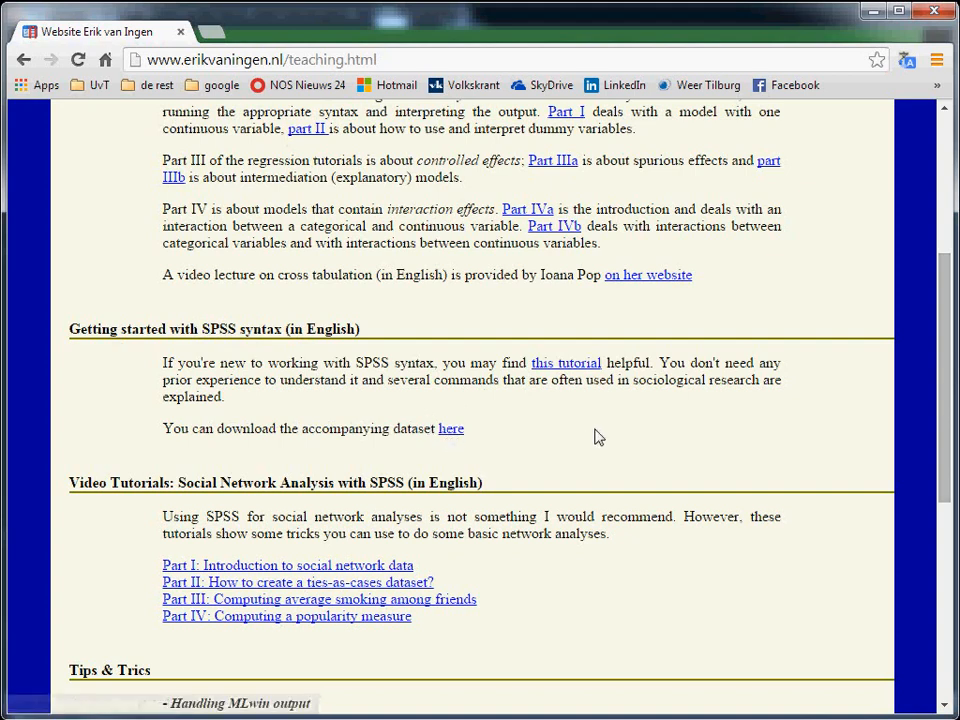
mouse_move(568, 446)
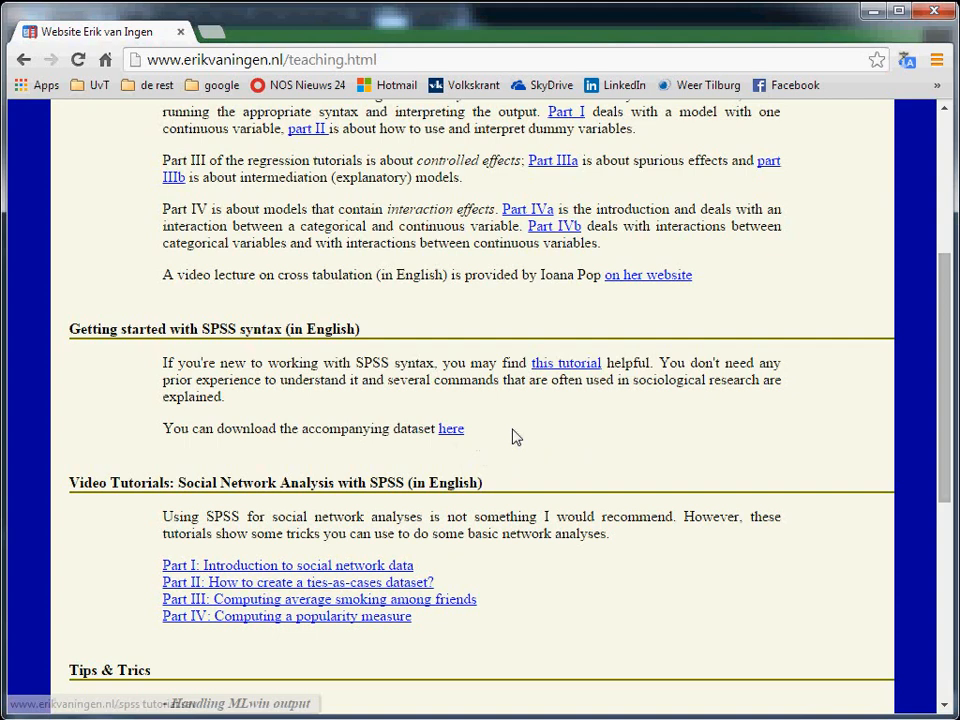
right_click(450, 428)
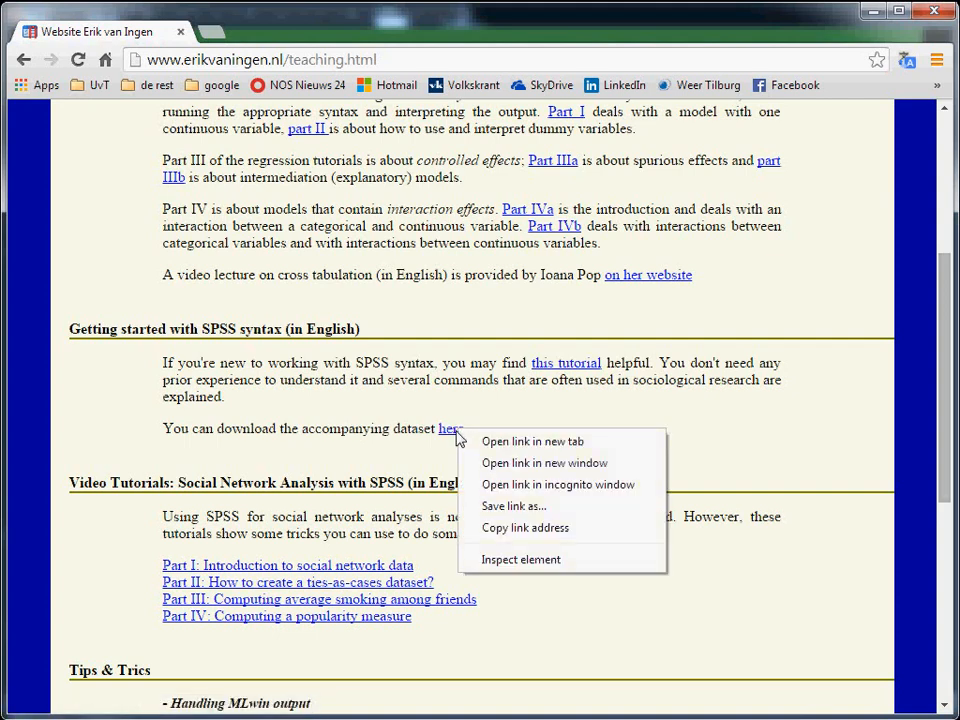
mouse_move(520, 510)
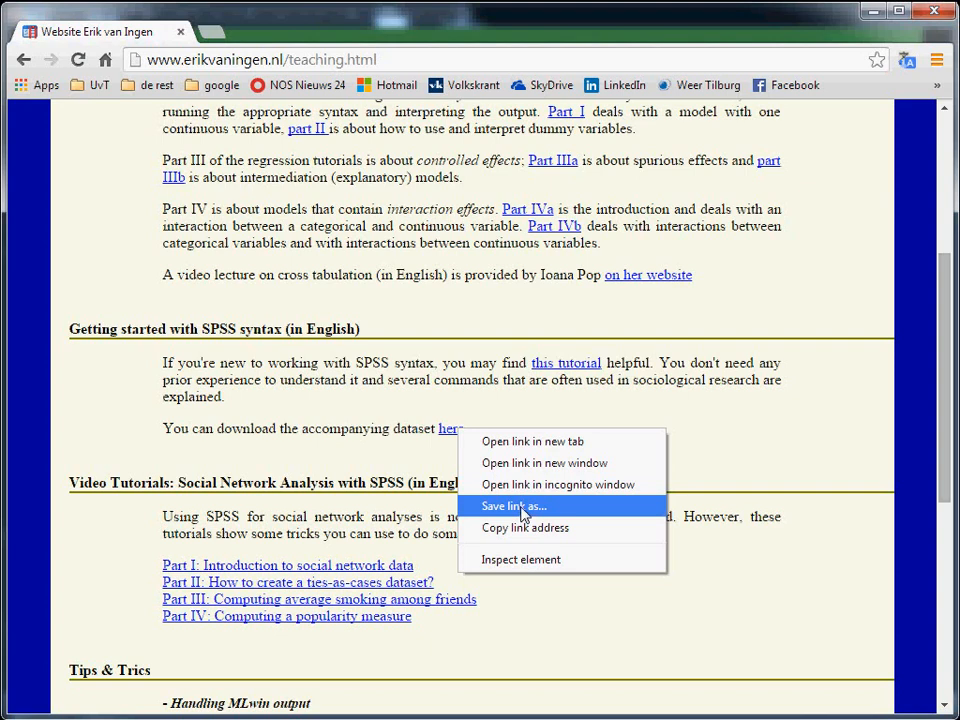
mouse_move(522, 512)
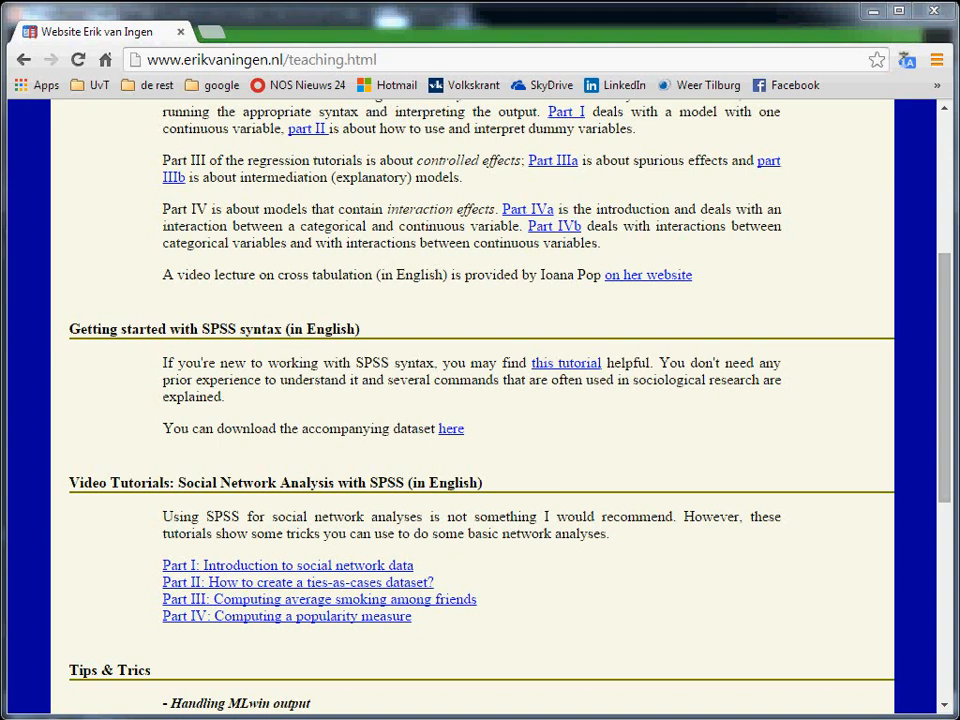
mouse_move(470, 436)
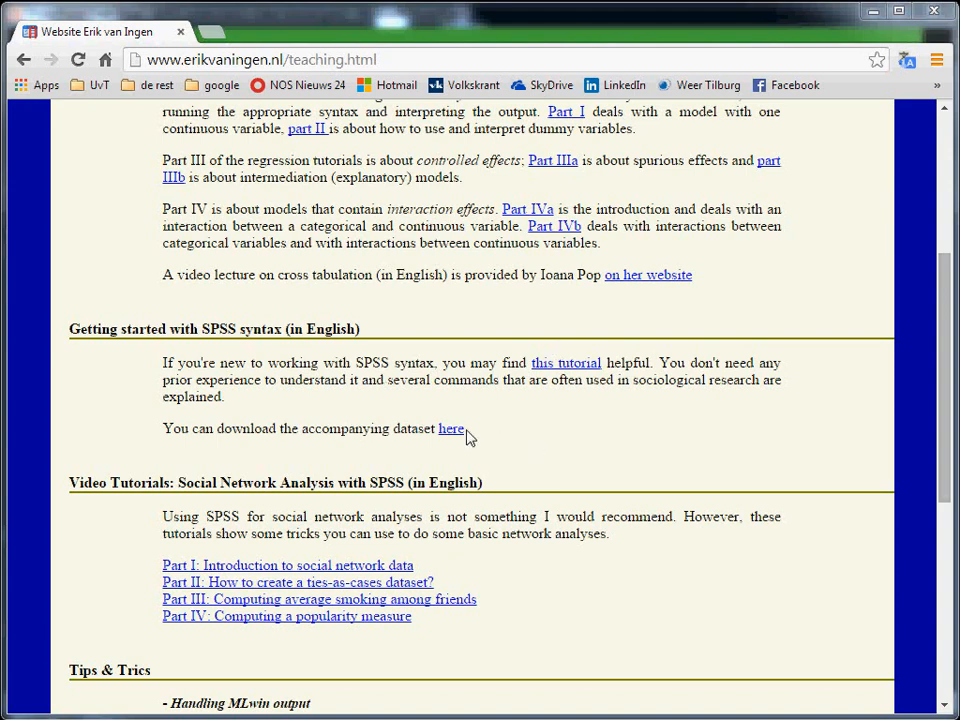
Save the linked dataset as spss tutorial.sav into C:\temp via 'Save link as'
right_click(452, 428)
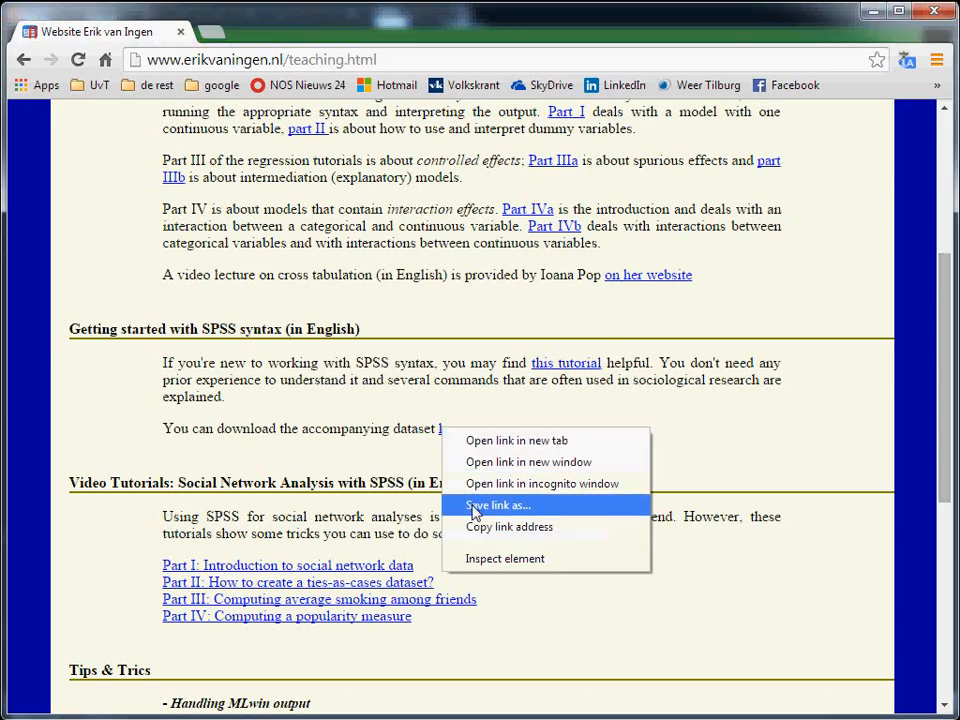
click(494, 504)
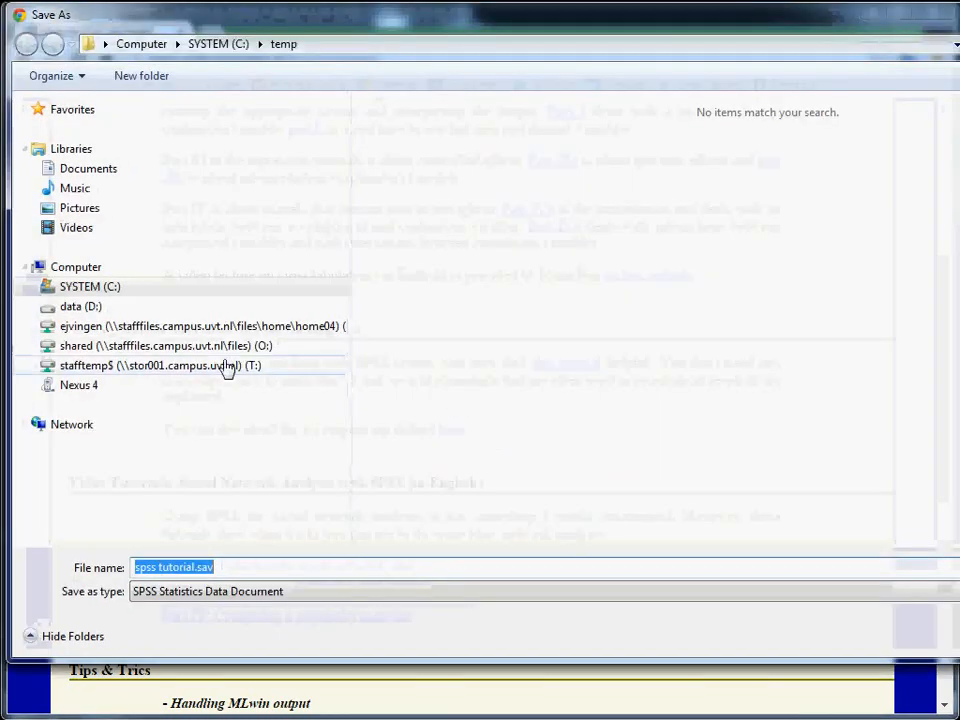
click(84, 286)
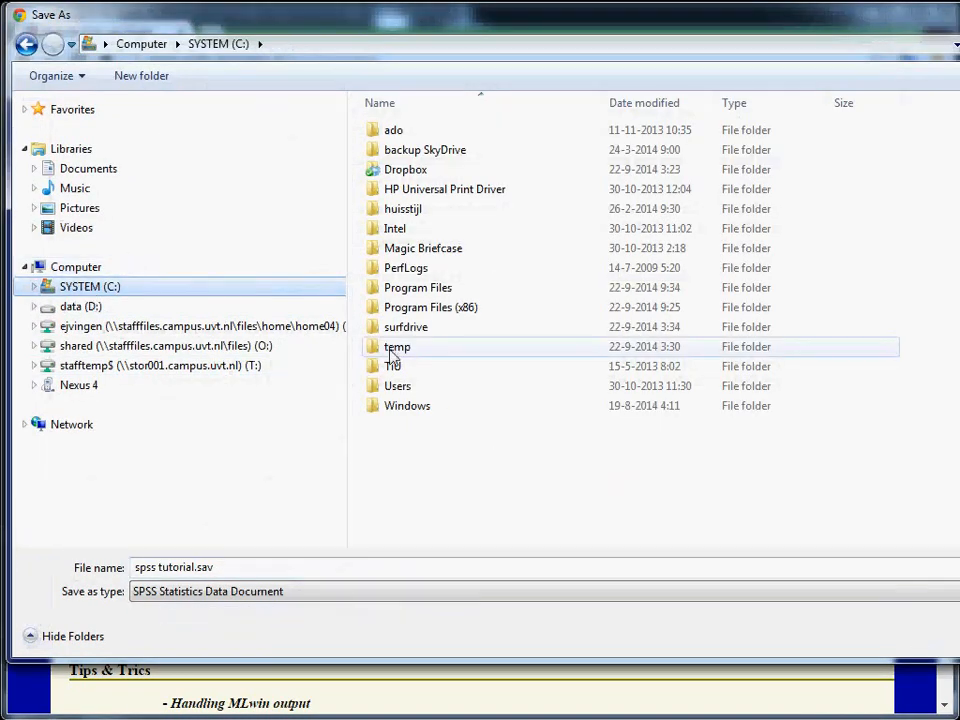
double_click(396, 346)
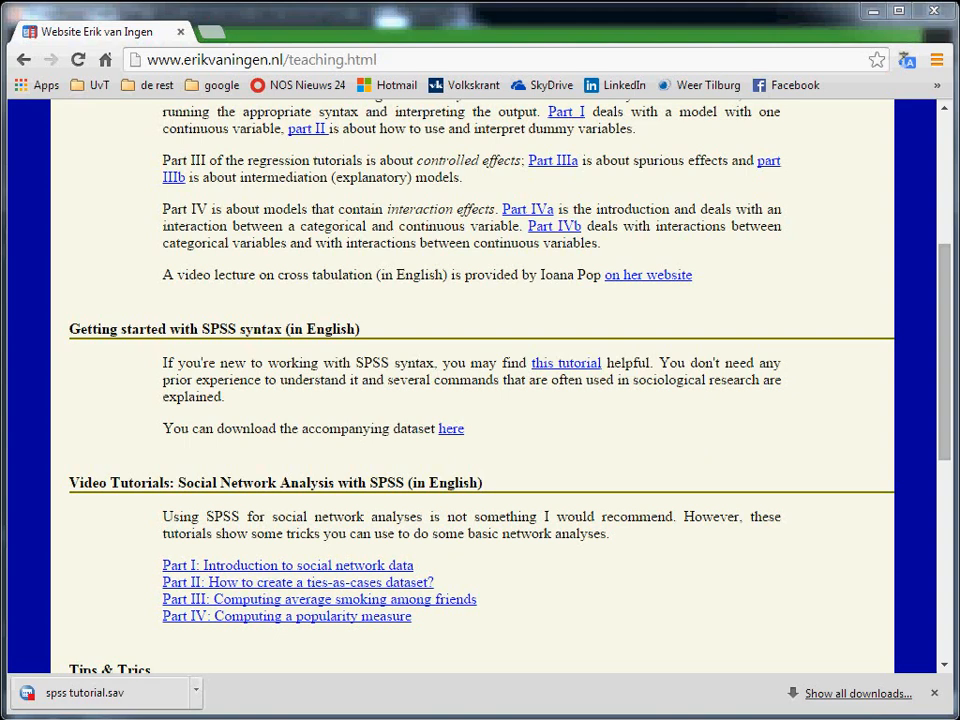
mouse_move(790, 198)
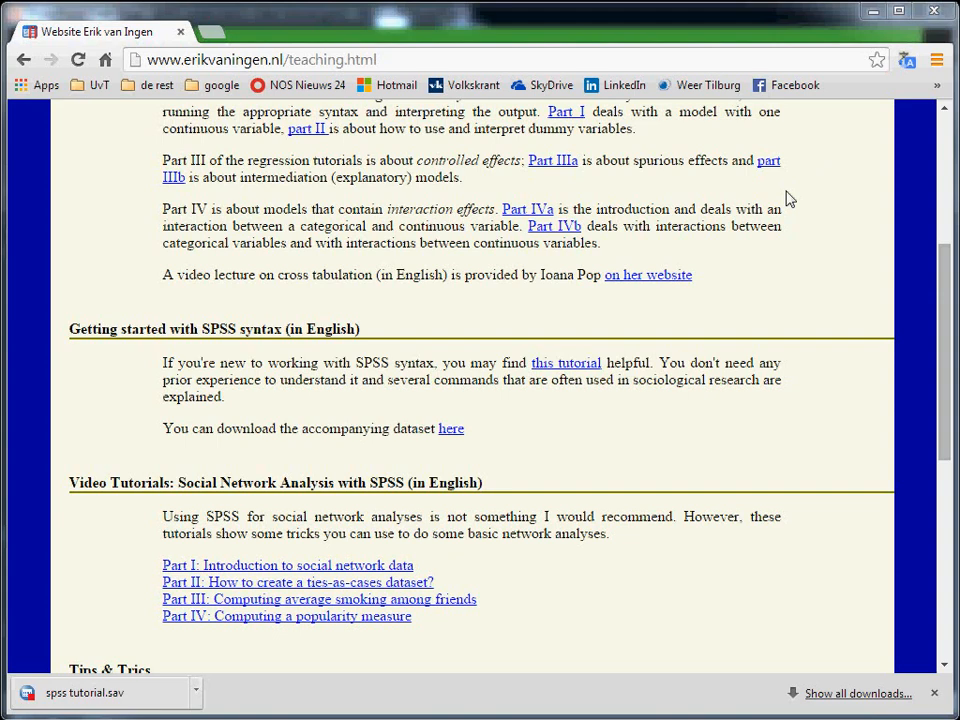
mouse_move(408, 454)
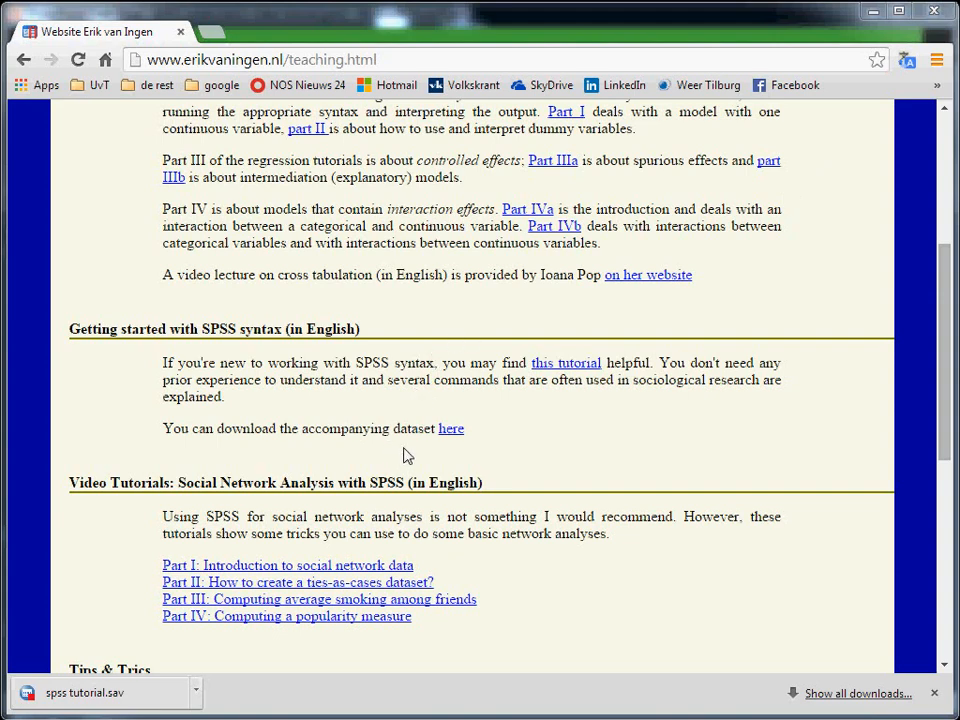
mouse_move(152, 636)
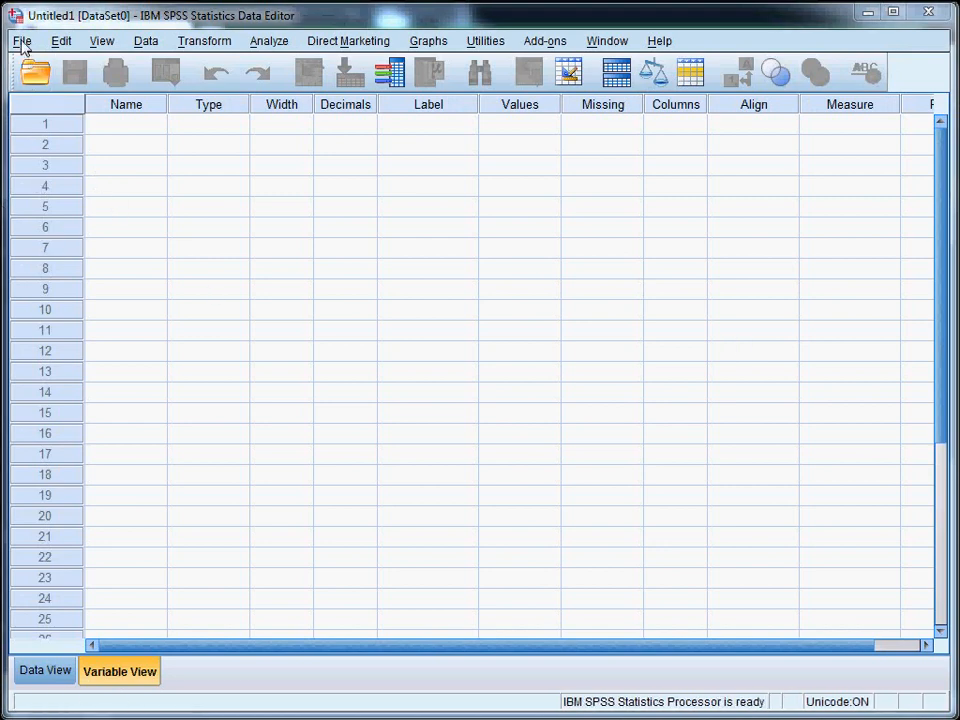
Create a new, empty syntax file from the Data Editor's File > New menu
click(18, 42)
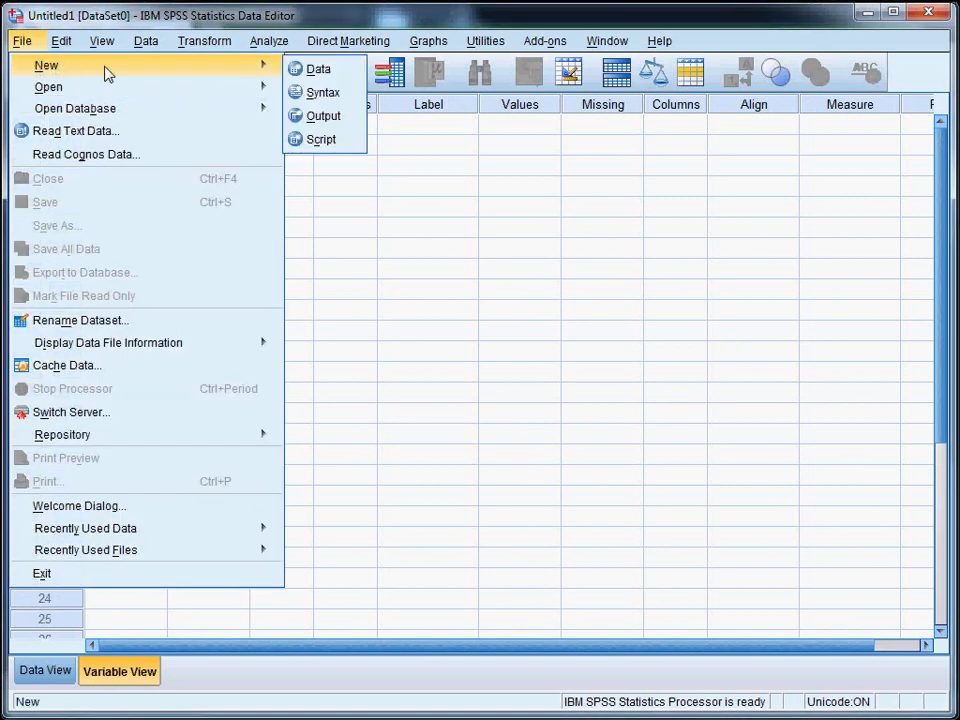
mouse_move(324, 92)
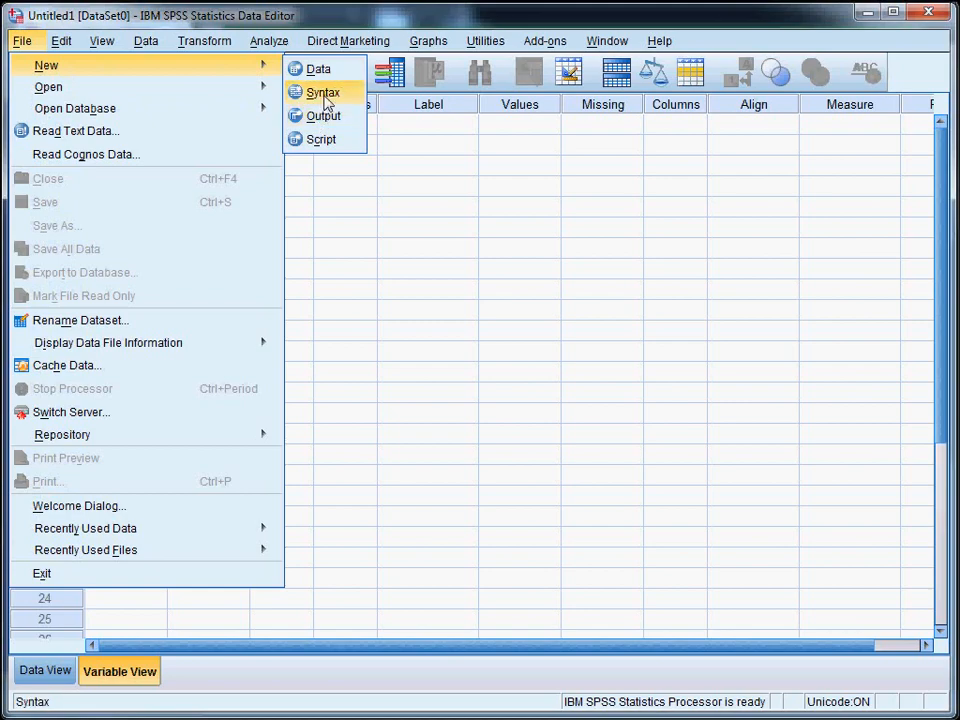
click(322, 92)
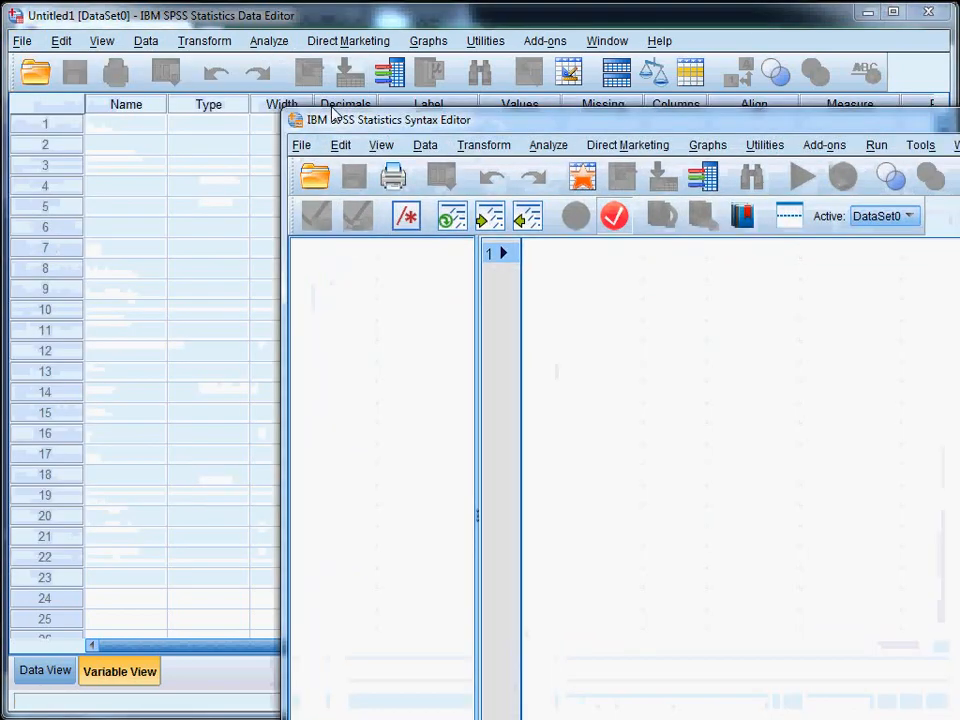
click(400, 120)
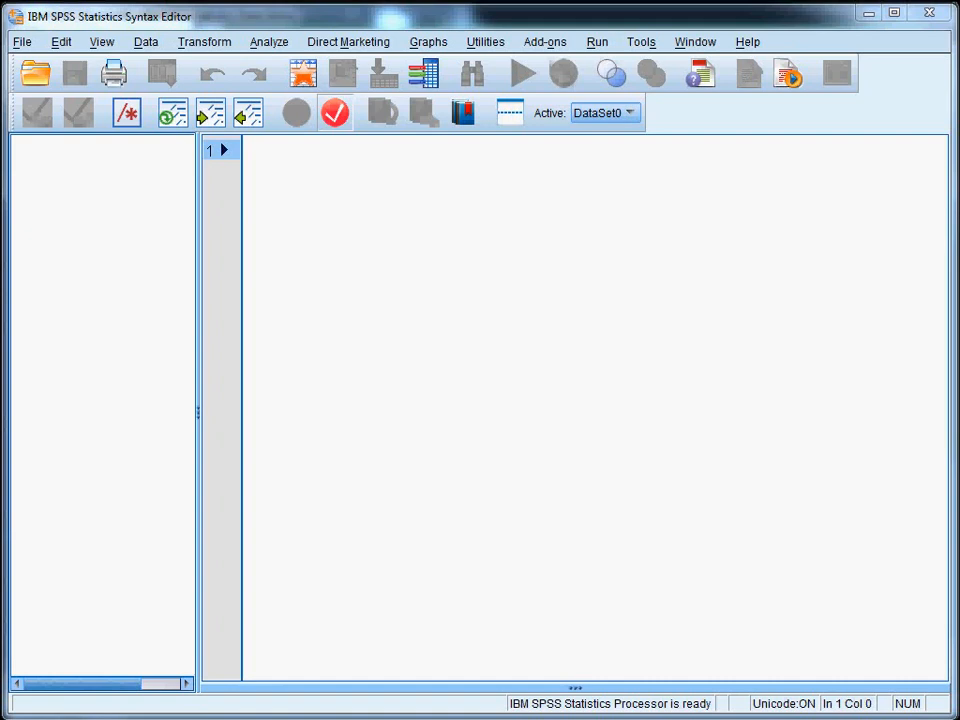
mouse_move(324, 248)
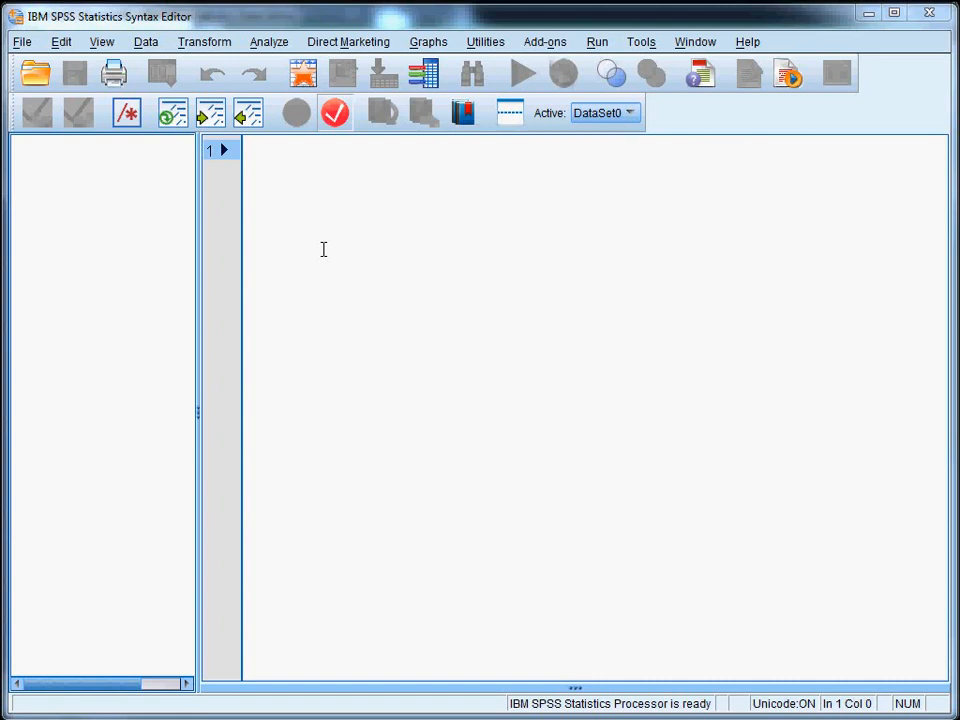
mouse_move(300, 182)
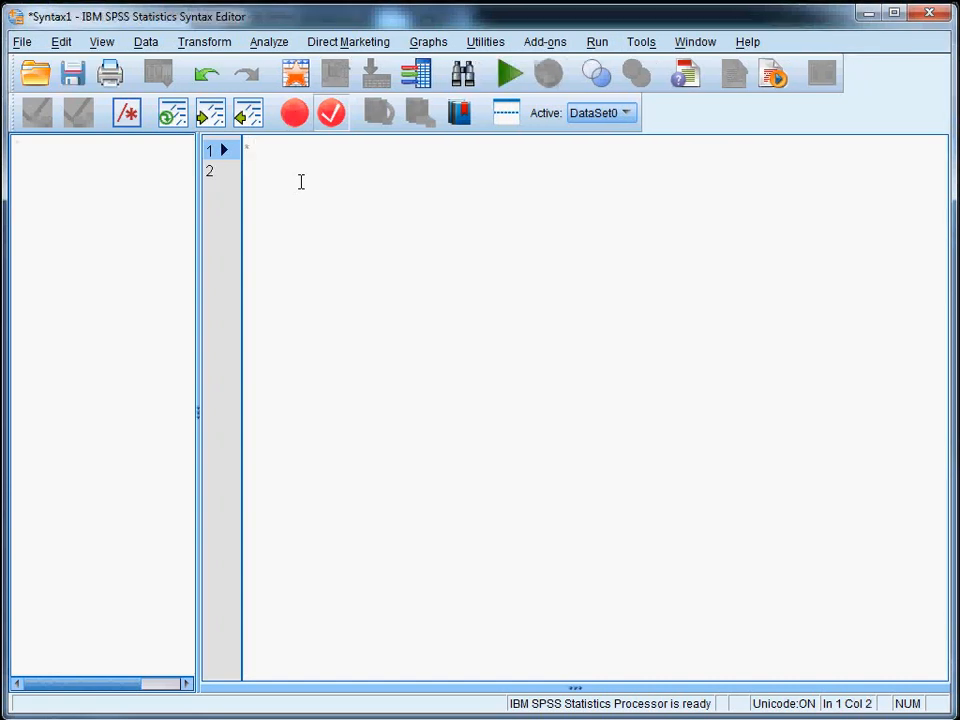
mouse_move(586, 302)
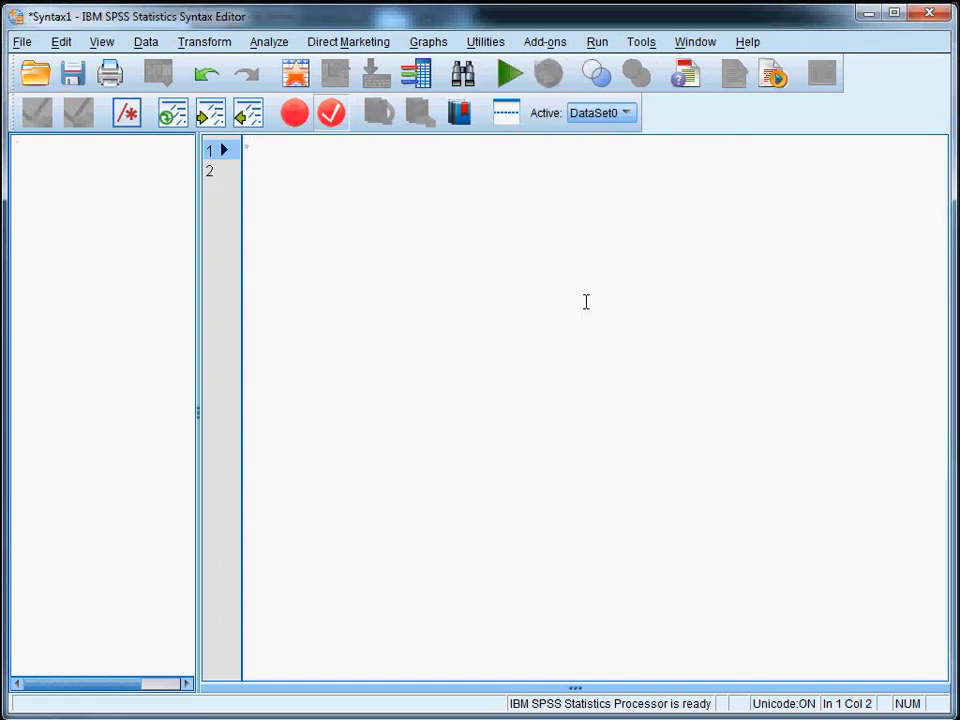
mouse_move(300, 276)
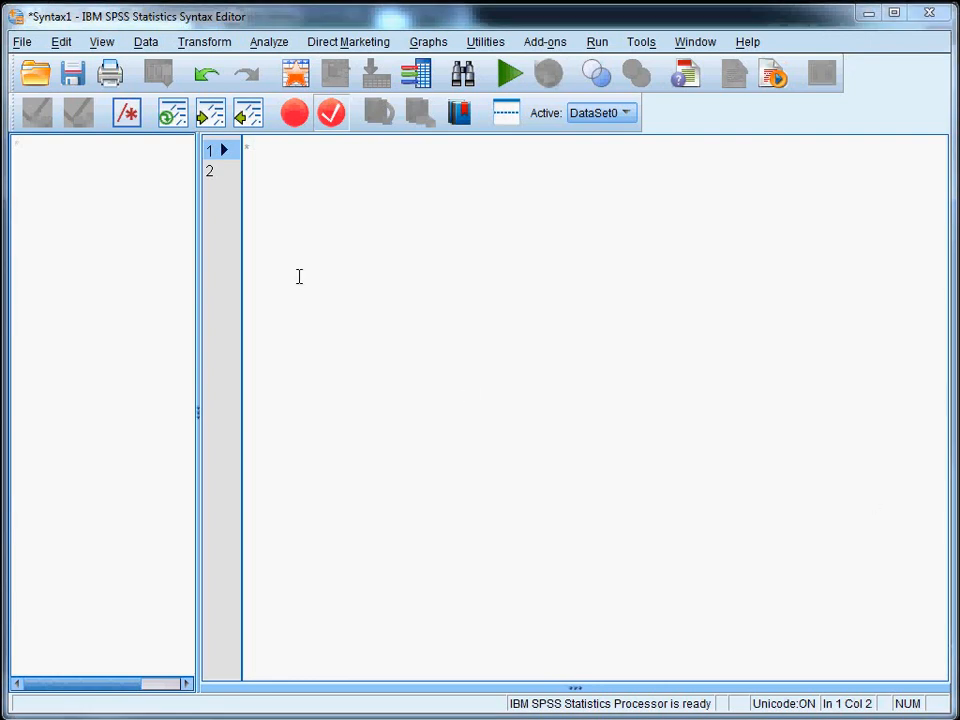
mouse_move(340, 456)
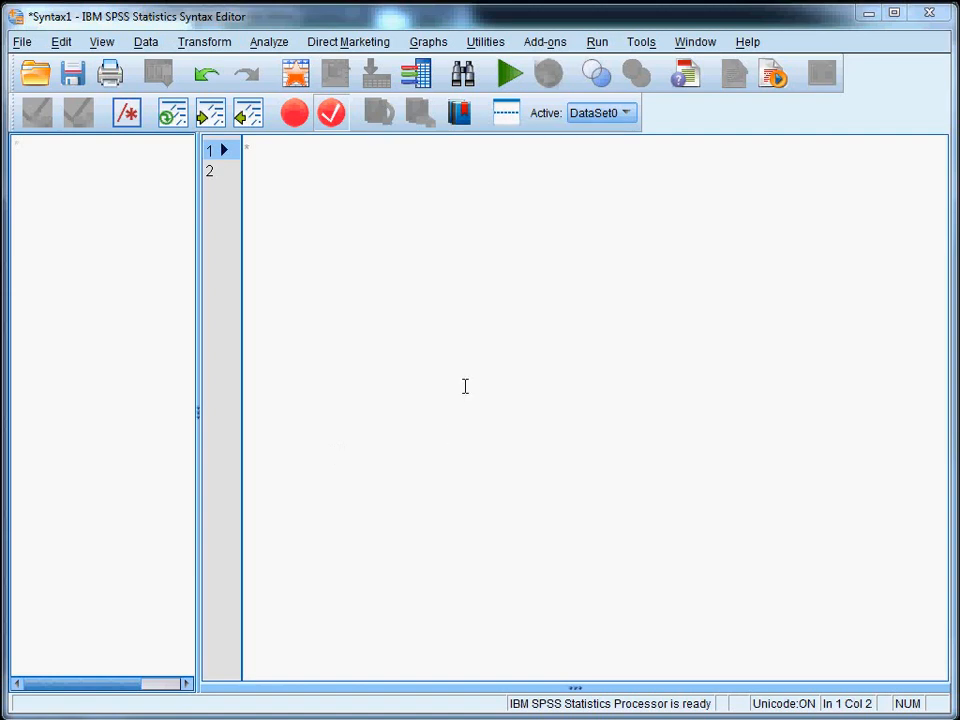
Write the line-1 comment 'This is the syntax file for my first SPSS session.'
click(256, 154)
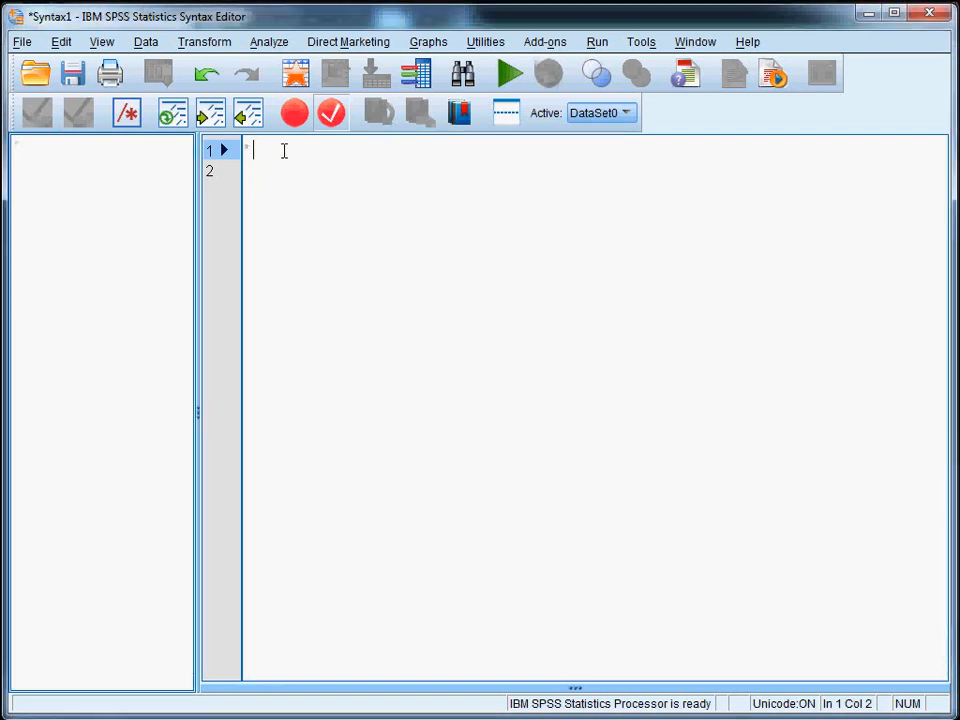
text(This is t)
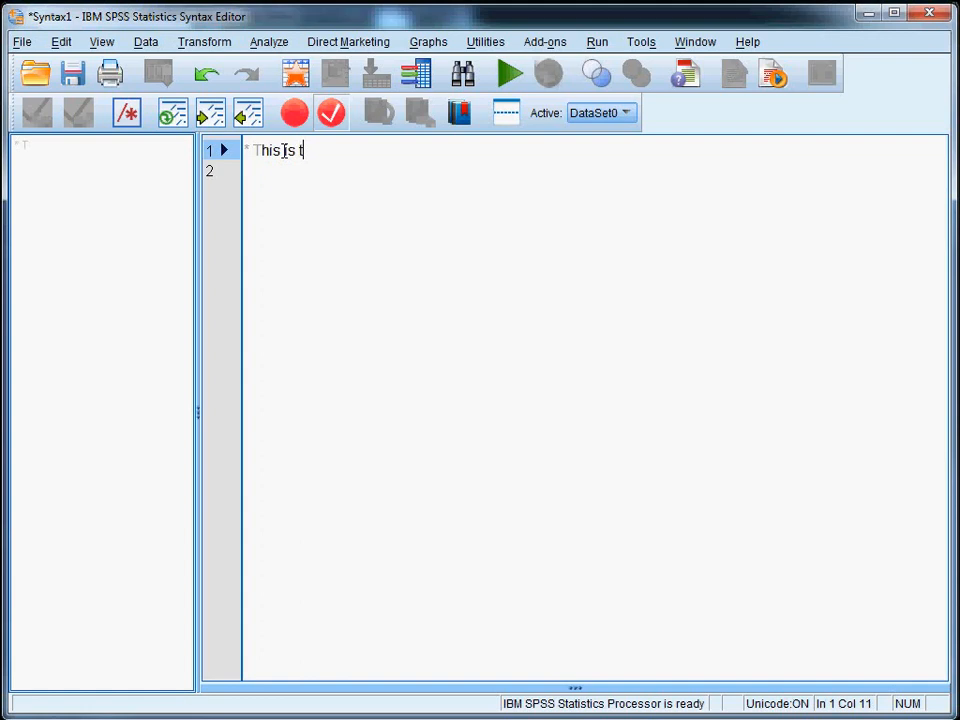
text(he syntaa)
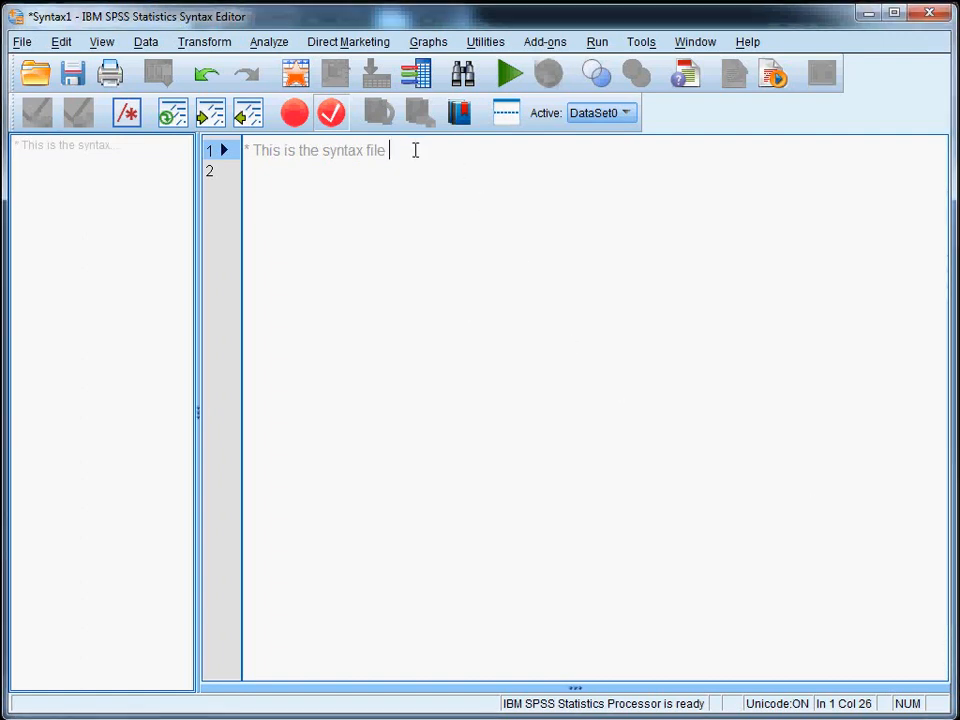
text(for my first)
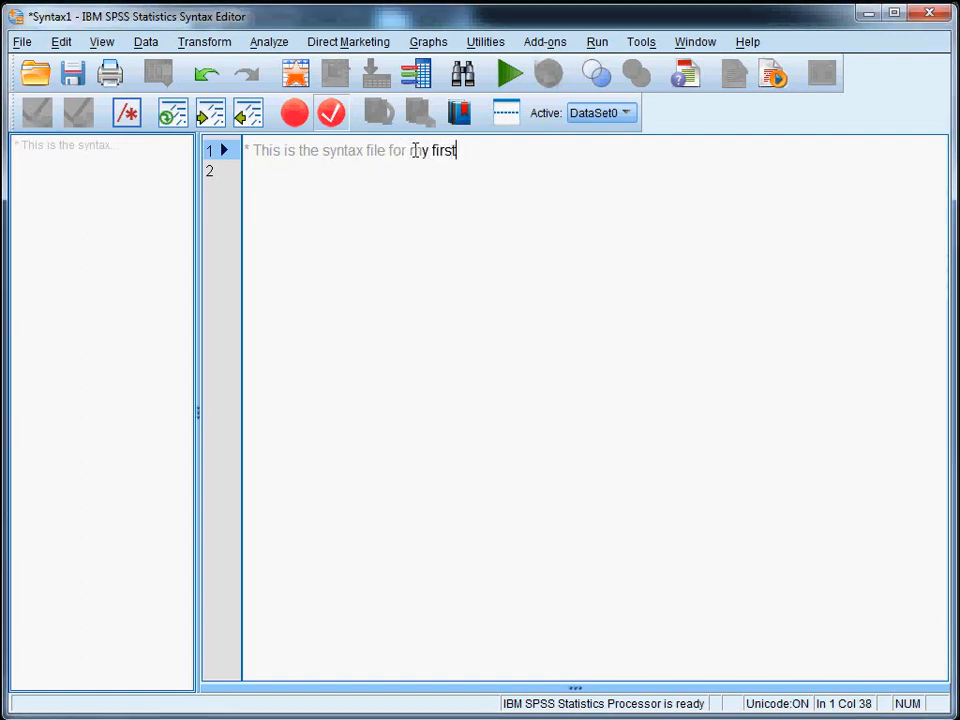
text(SPSS)
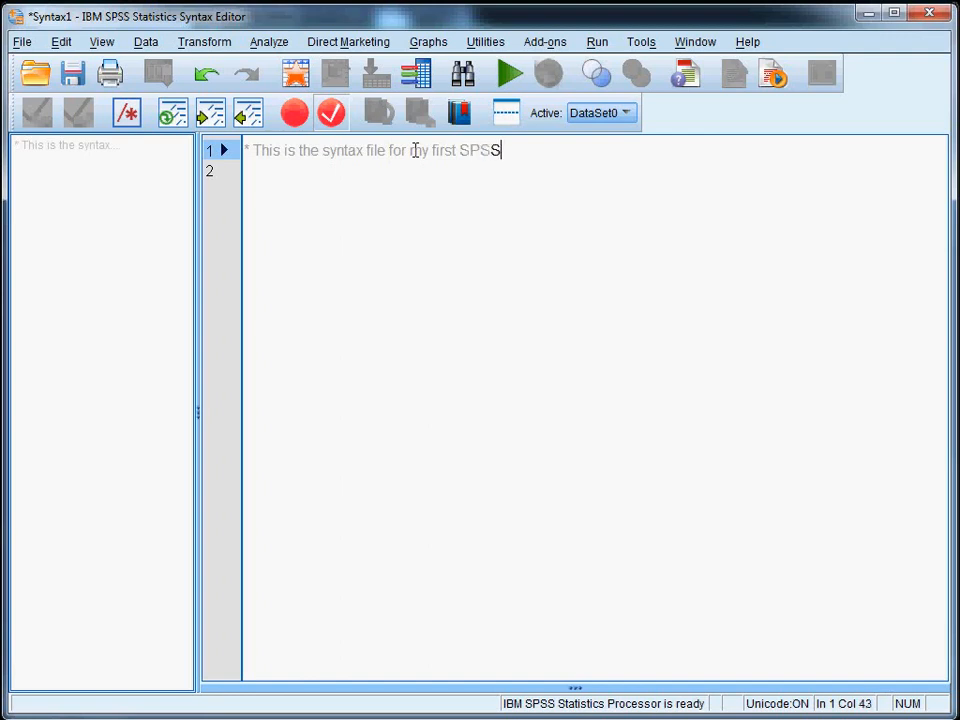
text(session.)
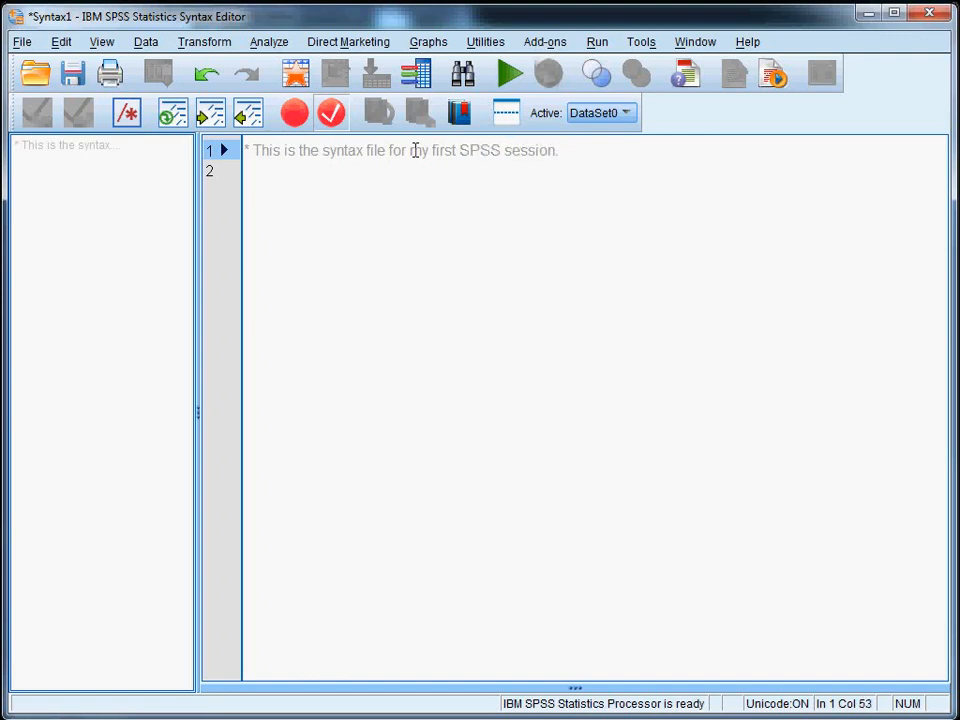
mouse_move(596, 430)
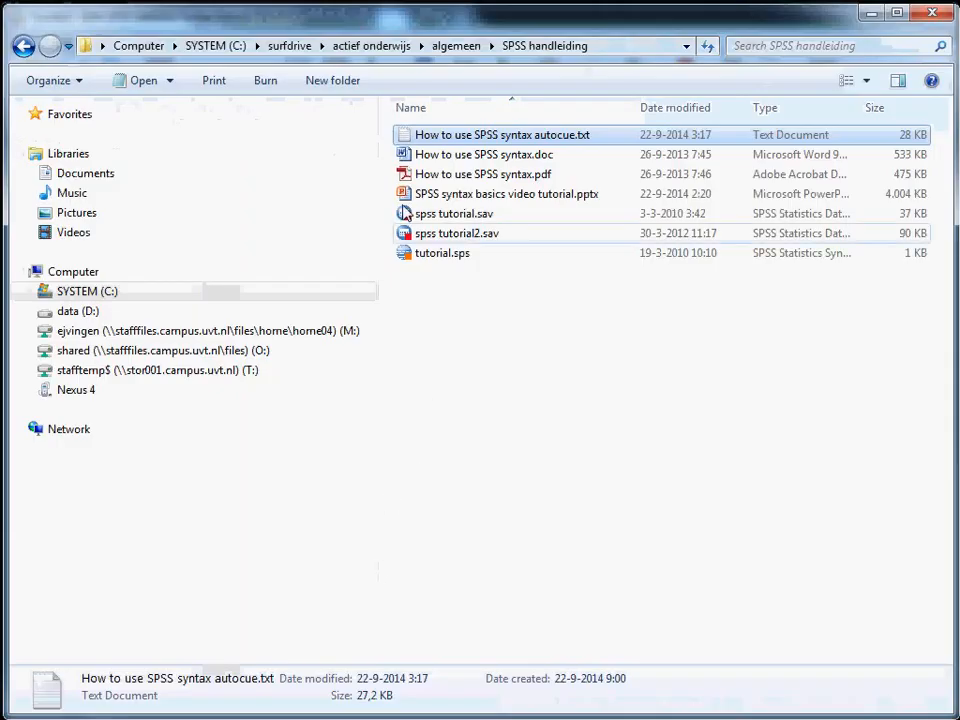
Show C:\temp and extend the address bar path to C:\temp\spss tutorial.sav
click(76, 292)
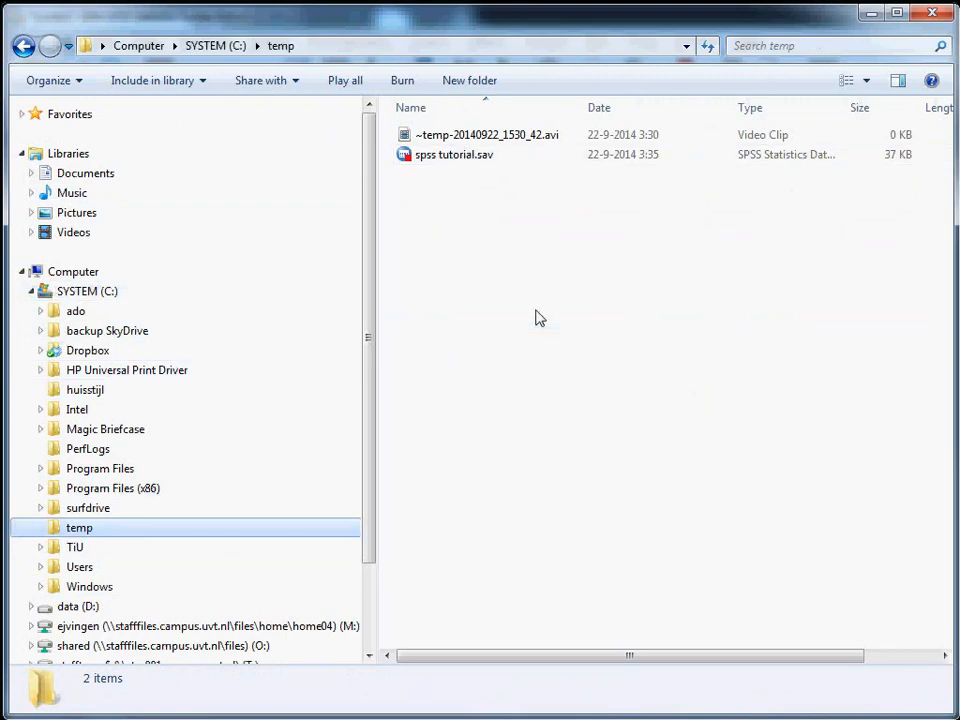
mouse_move(788, 532)
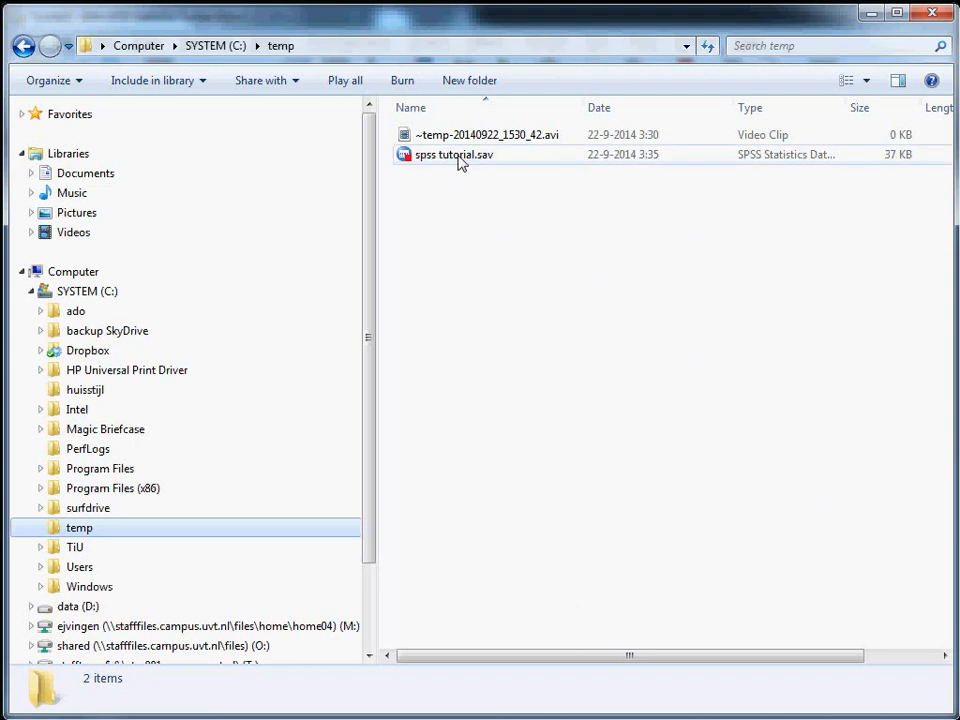
click(452, 154)
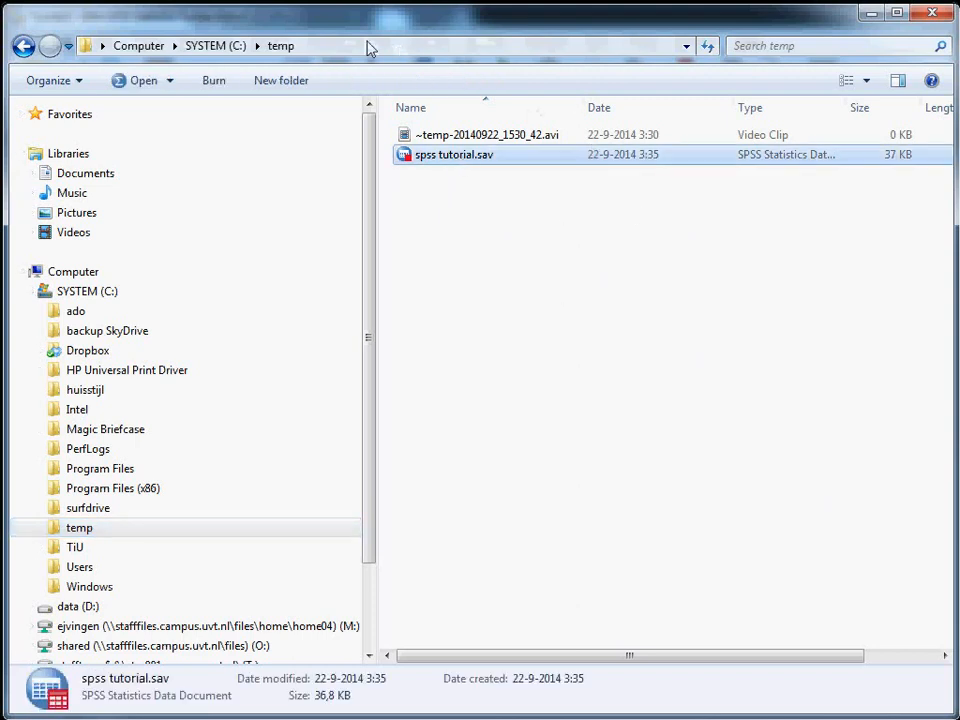
mouse_move(480, 58)
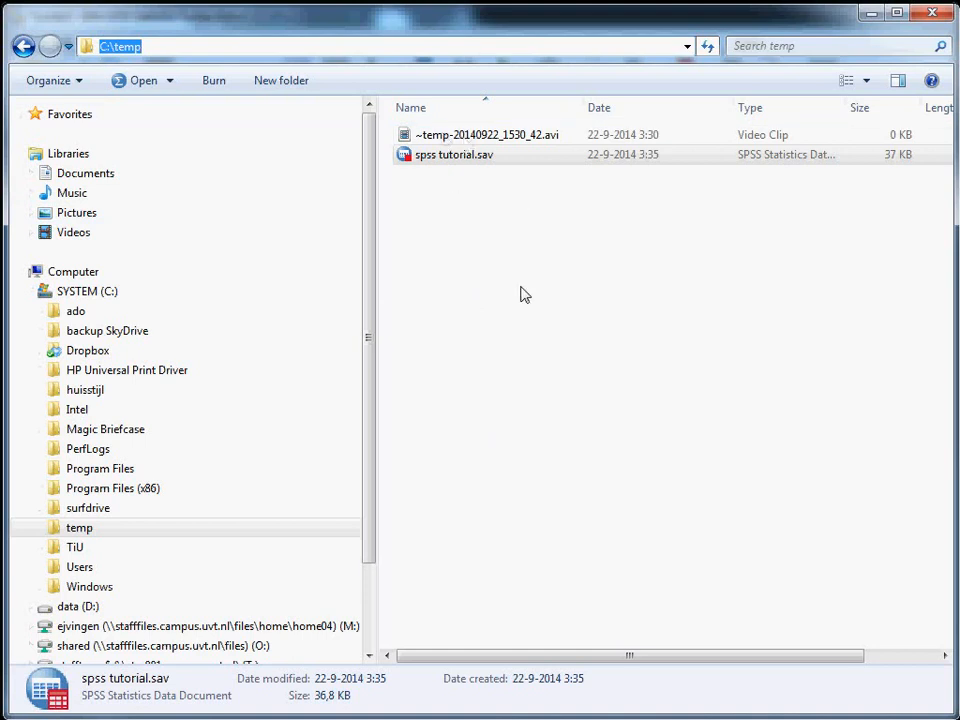
click(452, 154)
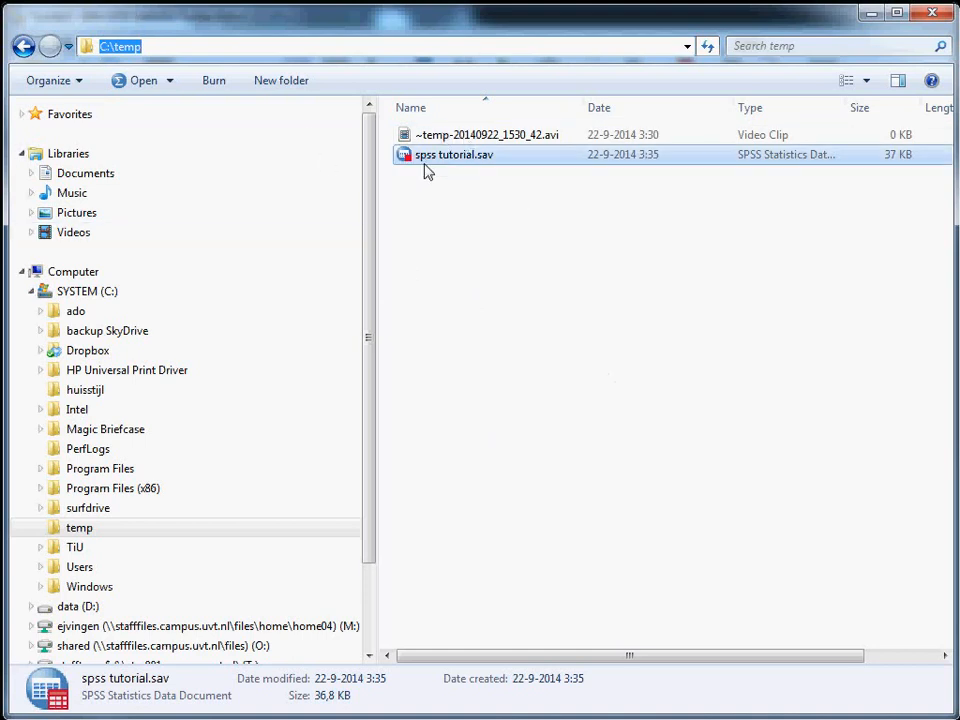
click(176, 46)
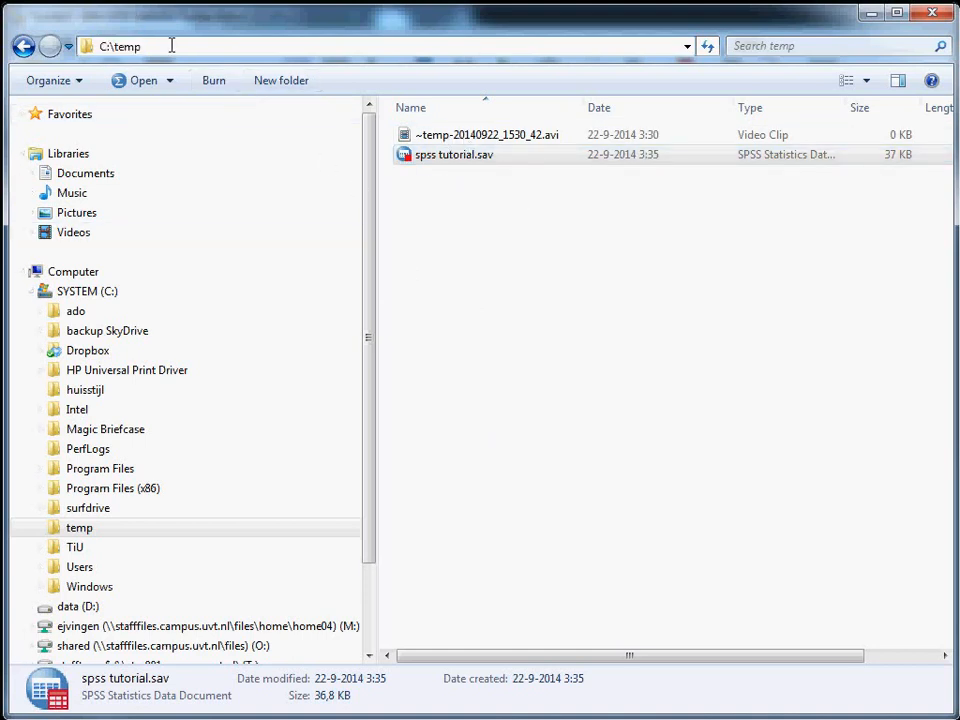
text(\)
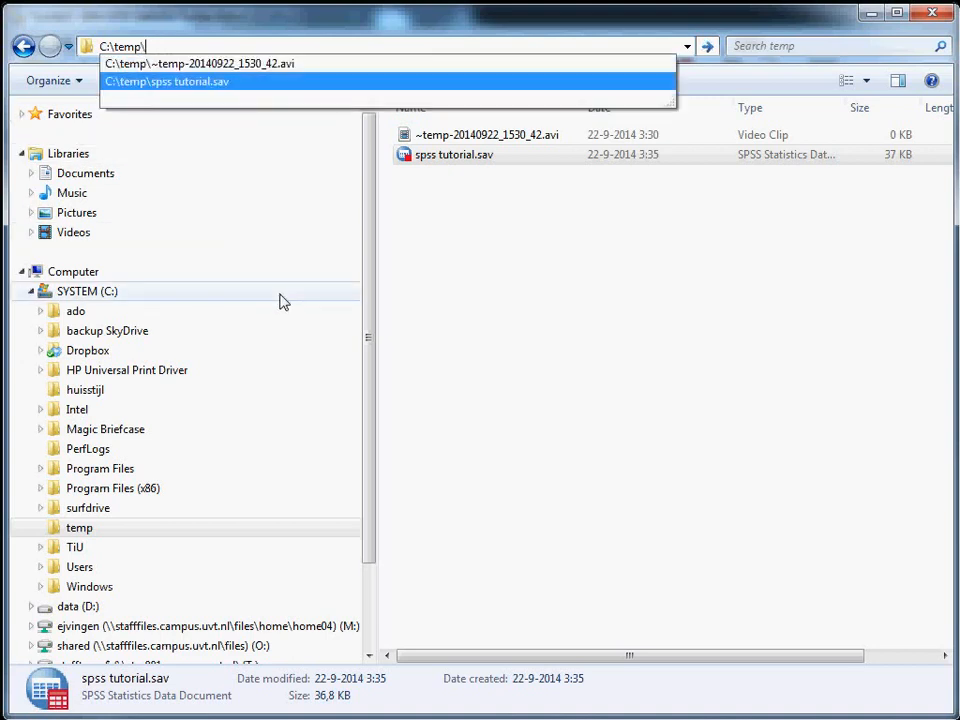
text(spss)
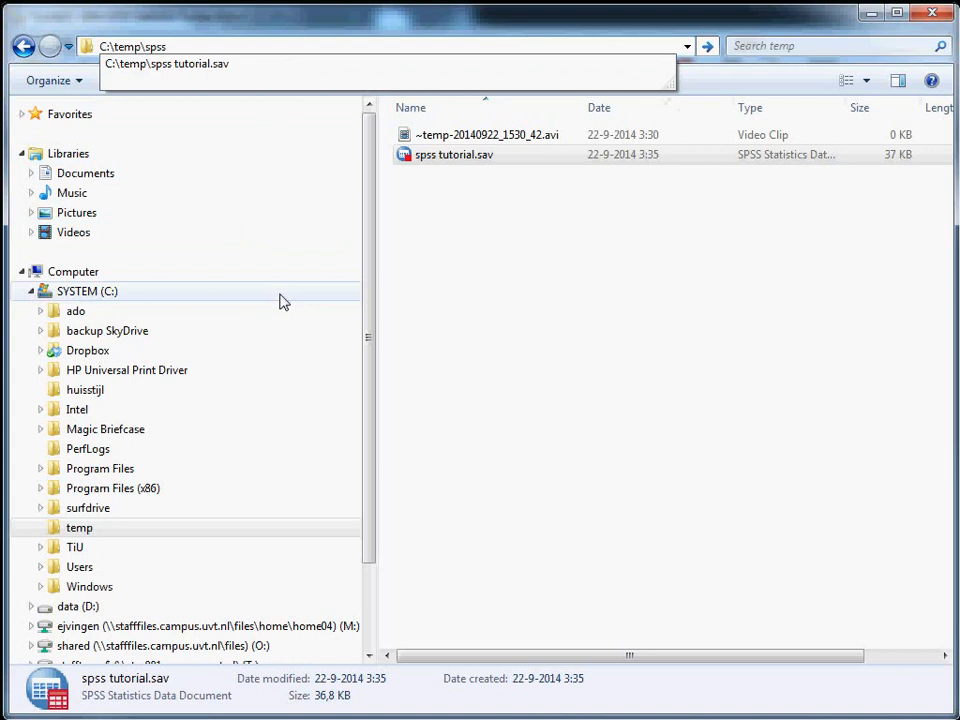
text(tutorial.sav)
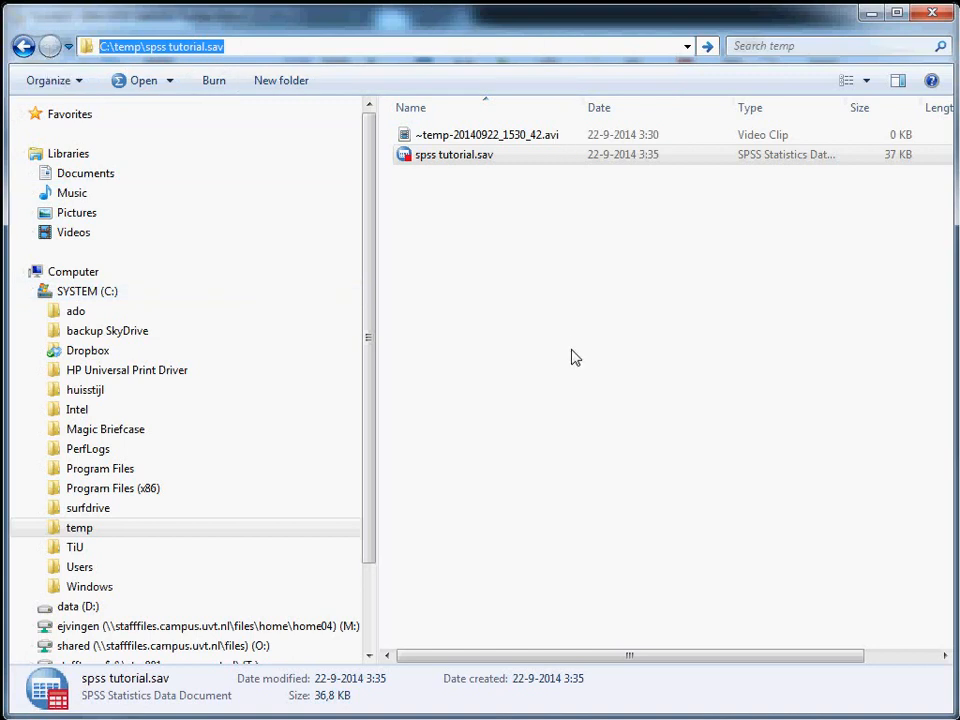
mouse_move(778, 448)
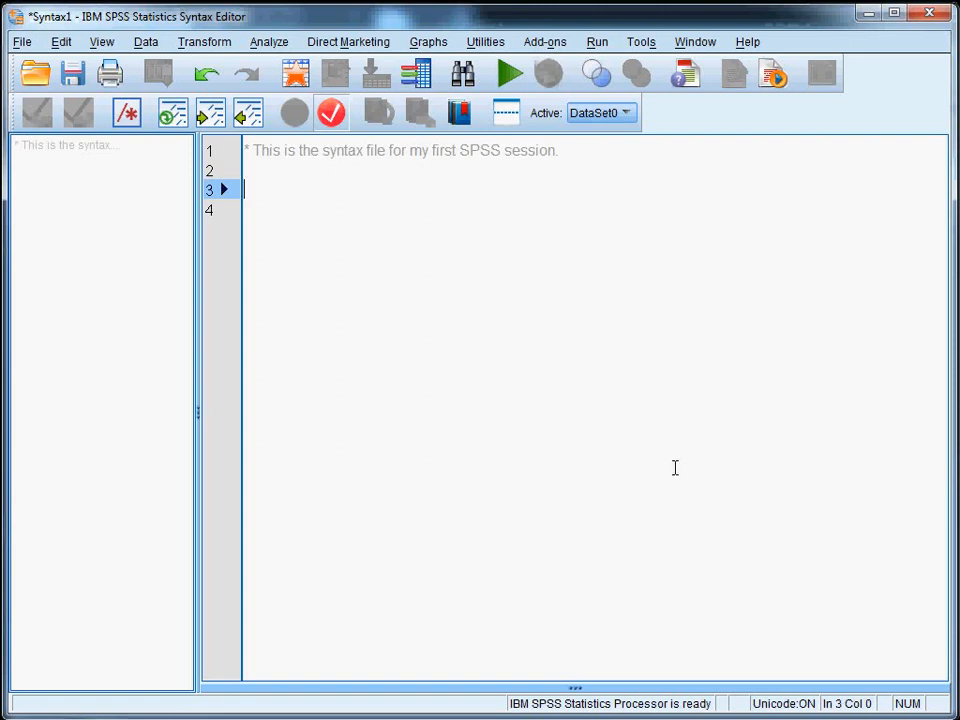
mouse_move(748, 460)
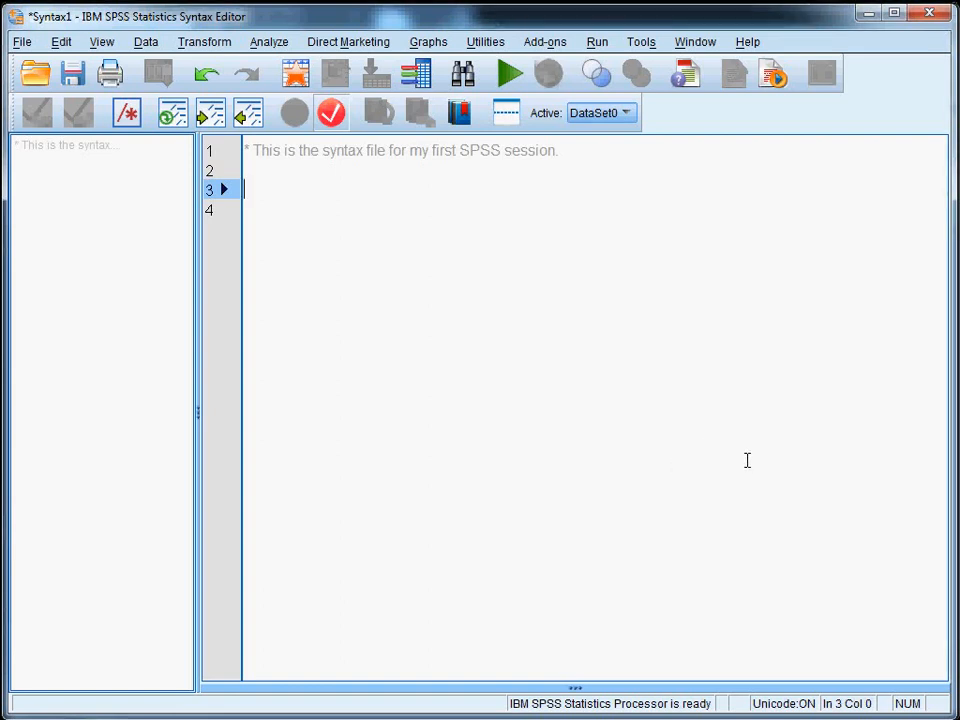
Write get file= "C:\temp\spss tutorial.sav" on line 3 of the syntax
text(g)
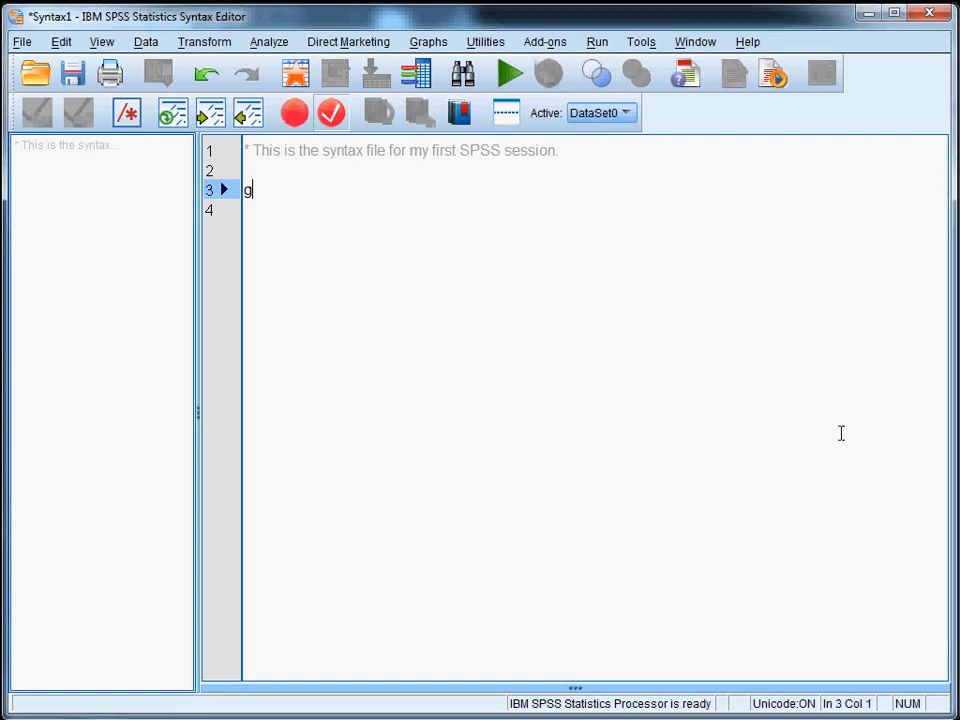
text(et file)
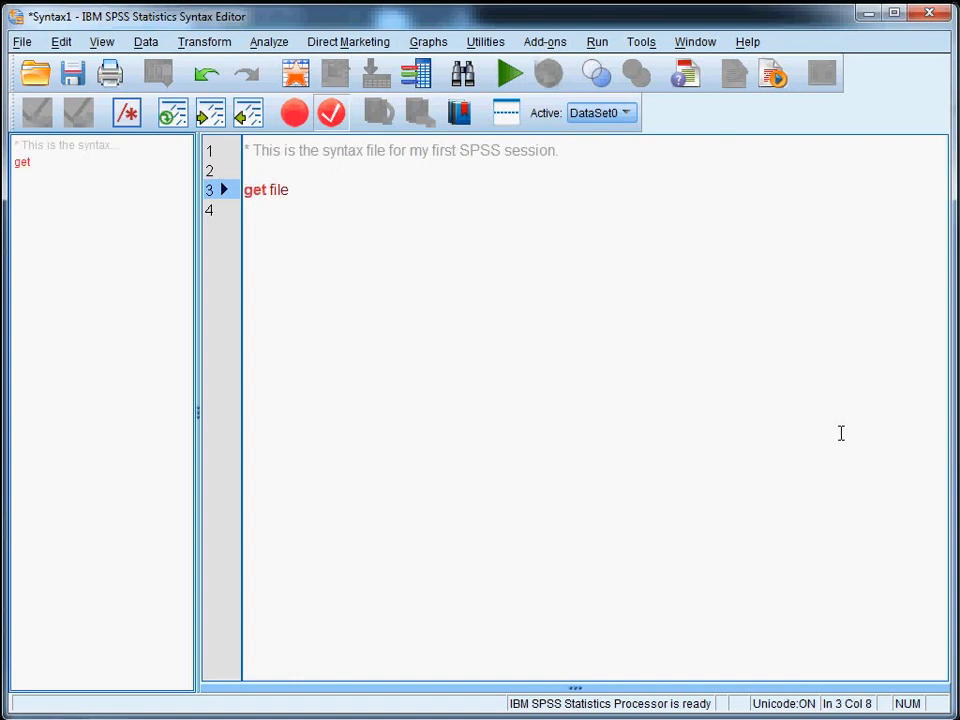
text(=)
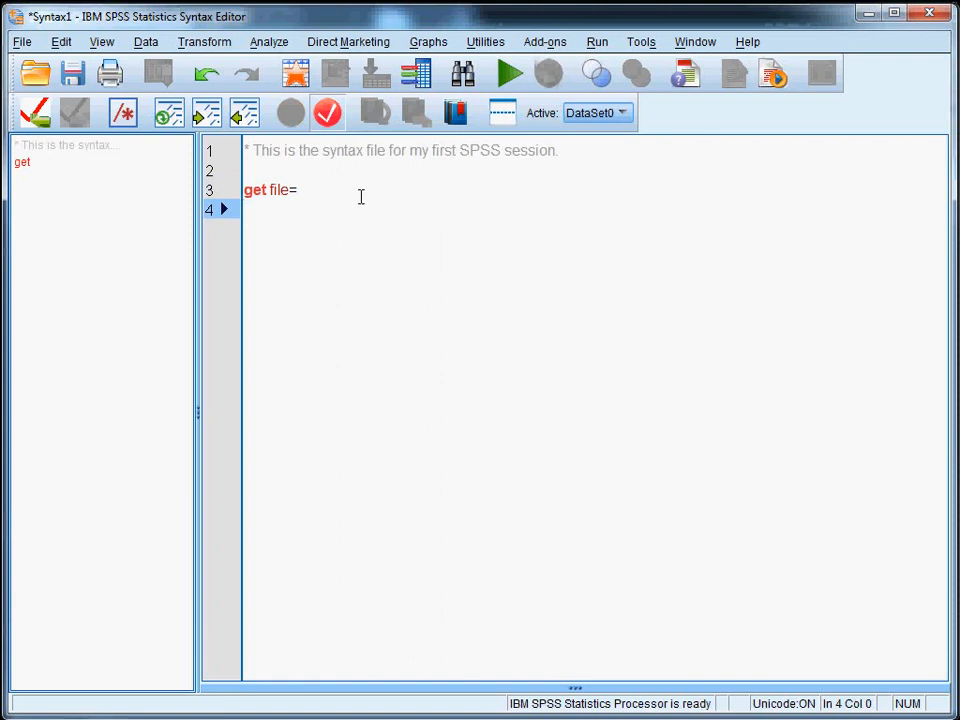
text(C:\temp\spss tutorial.sav)
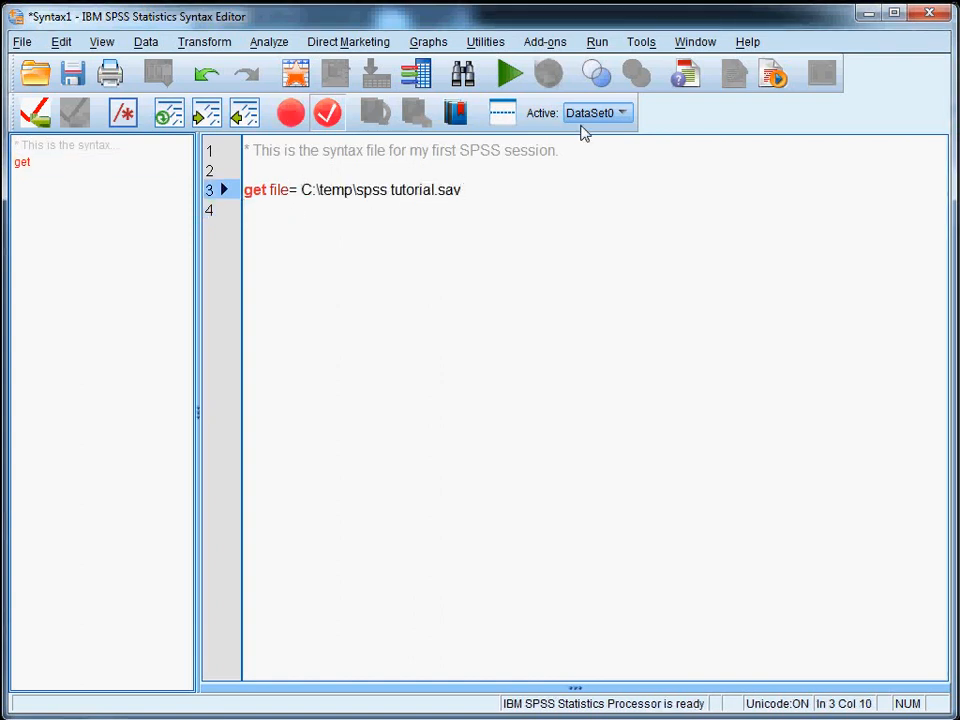
text(")
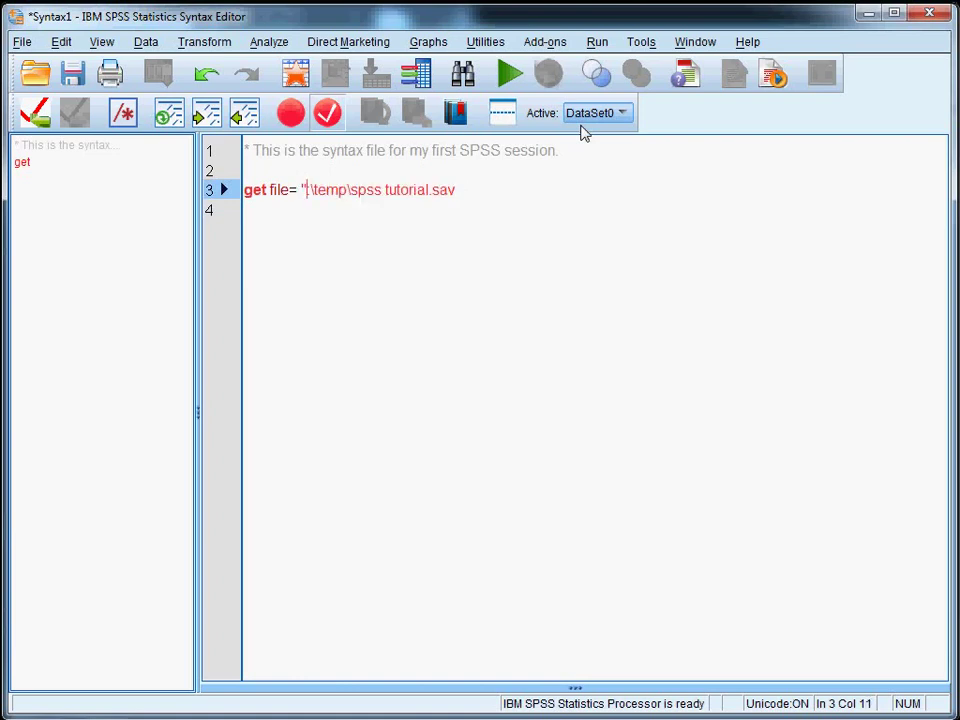
text(C:)
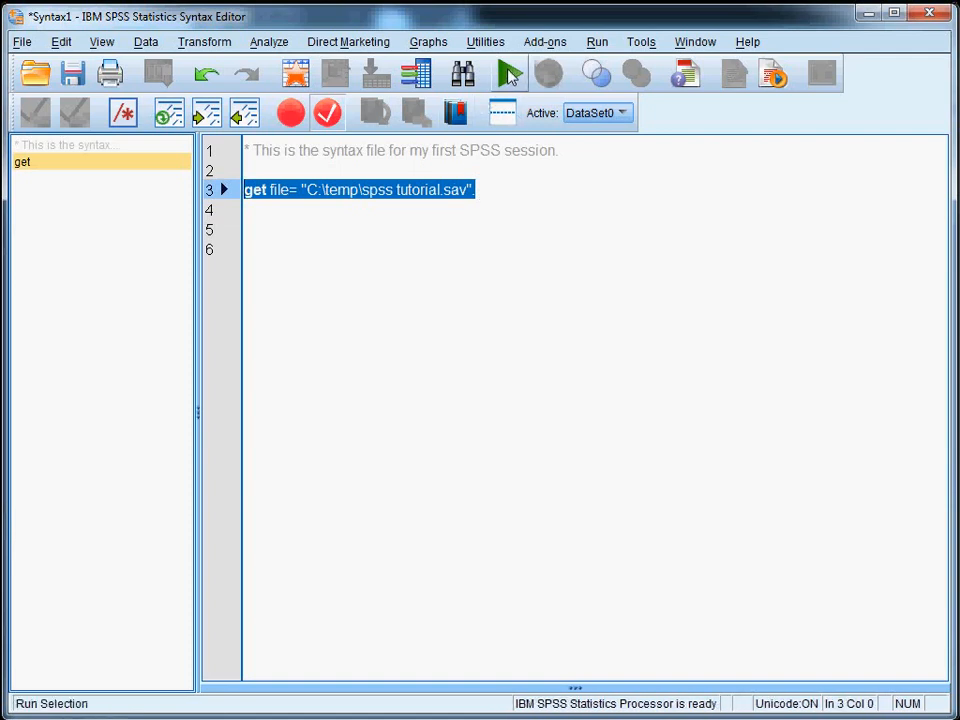
mouse_move(508, 72)
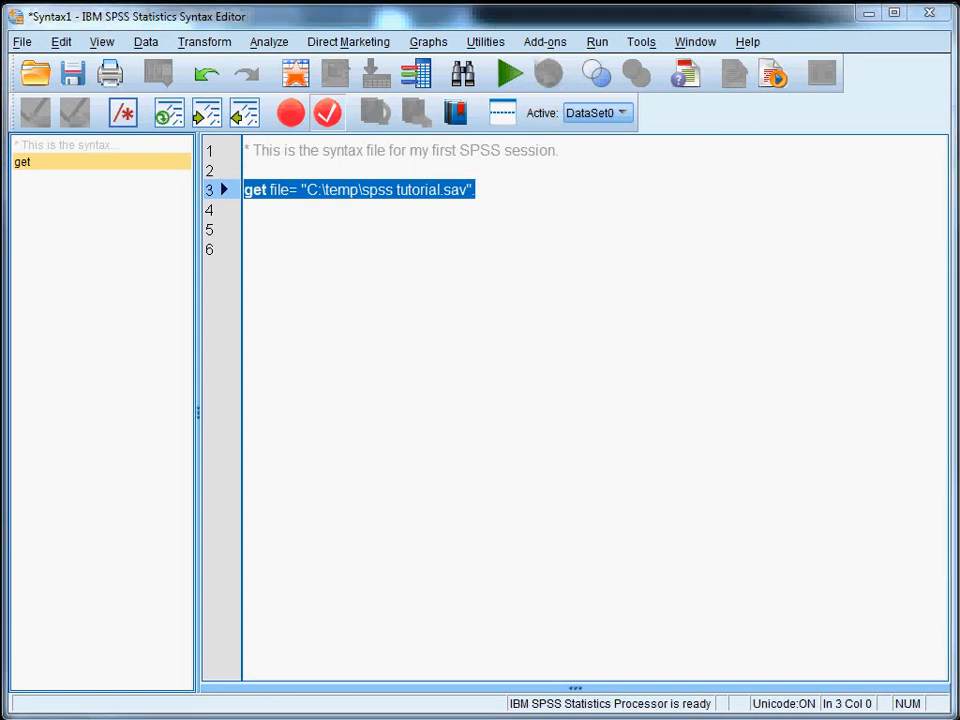
mouse_move(332, 200)
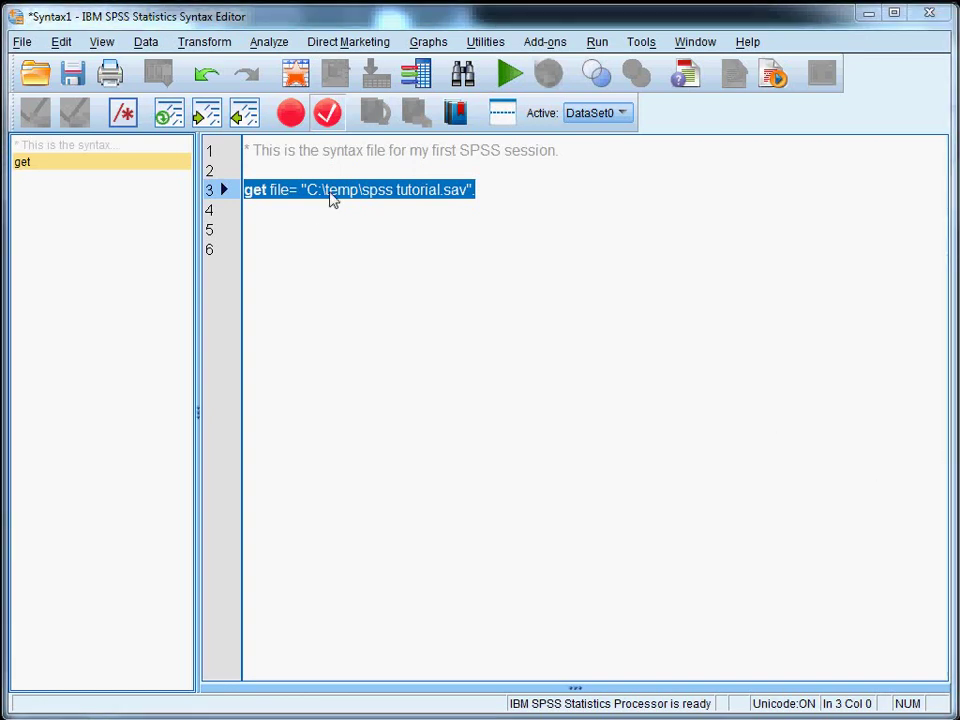
Run the selected get file command to load the tutorial data
click(372, 188)
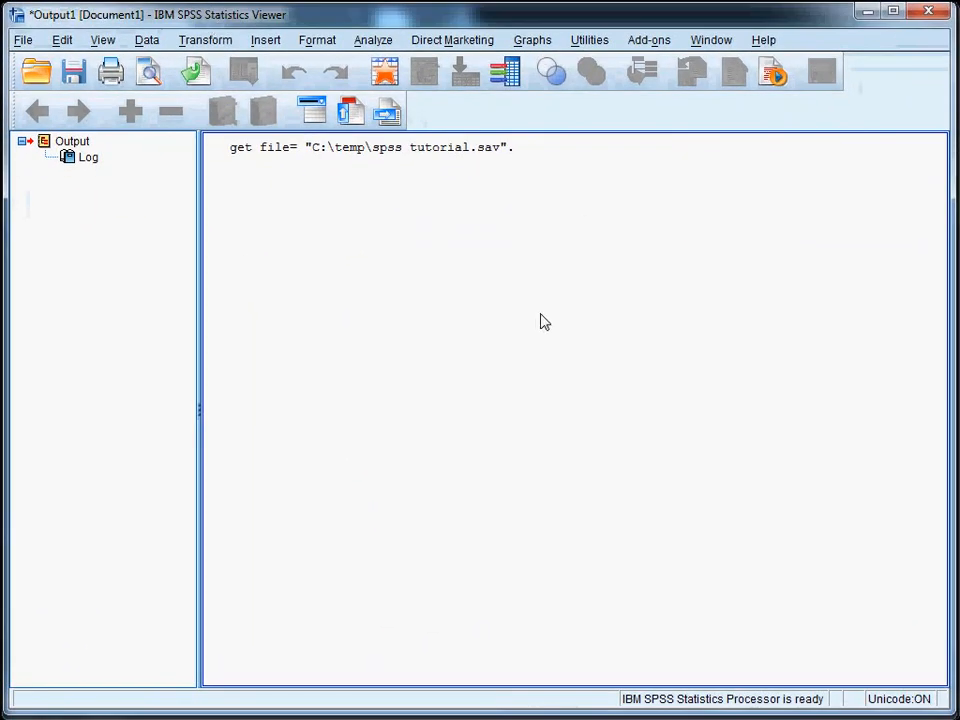
Return to the Syntax Editor after checking the logged get file command
click(256, 156)
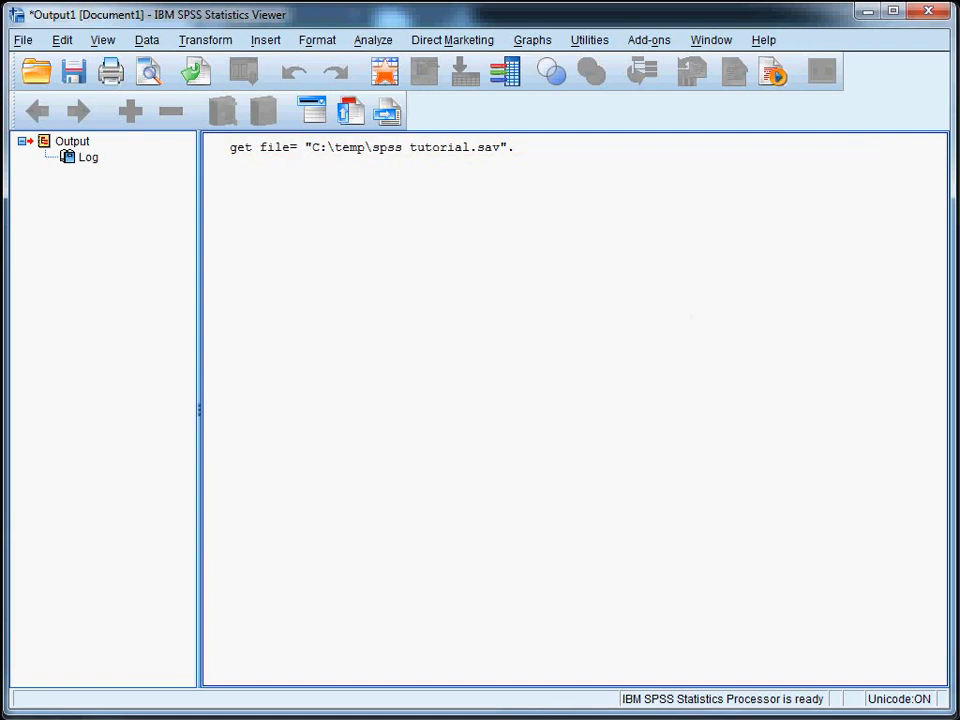
mouse_move(916, 478)
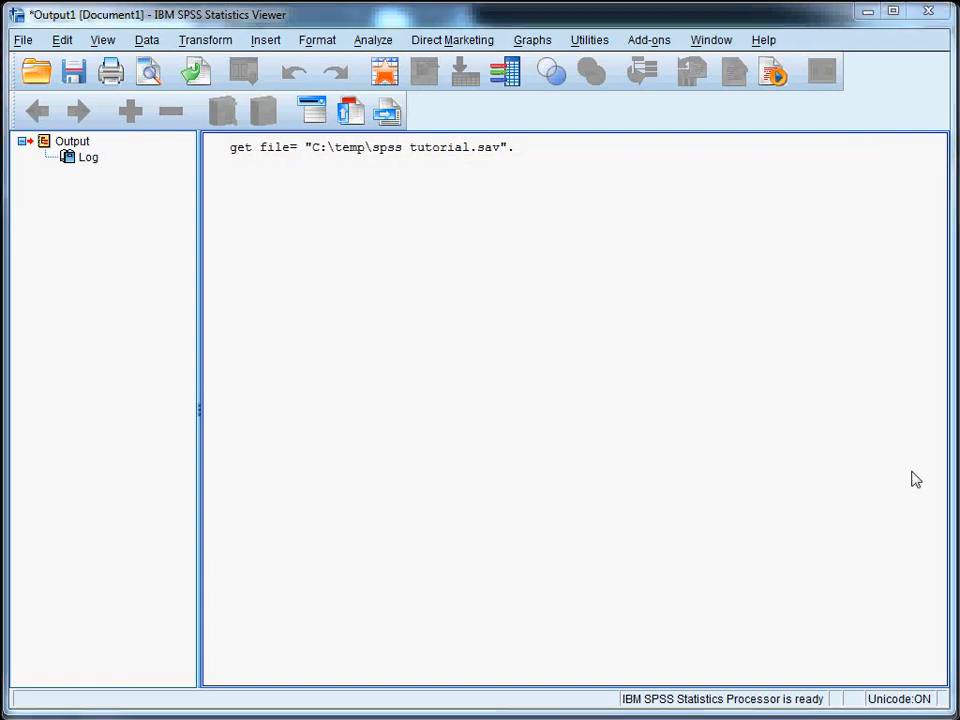
mouse_move(712, 436)
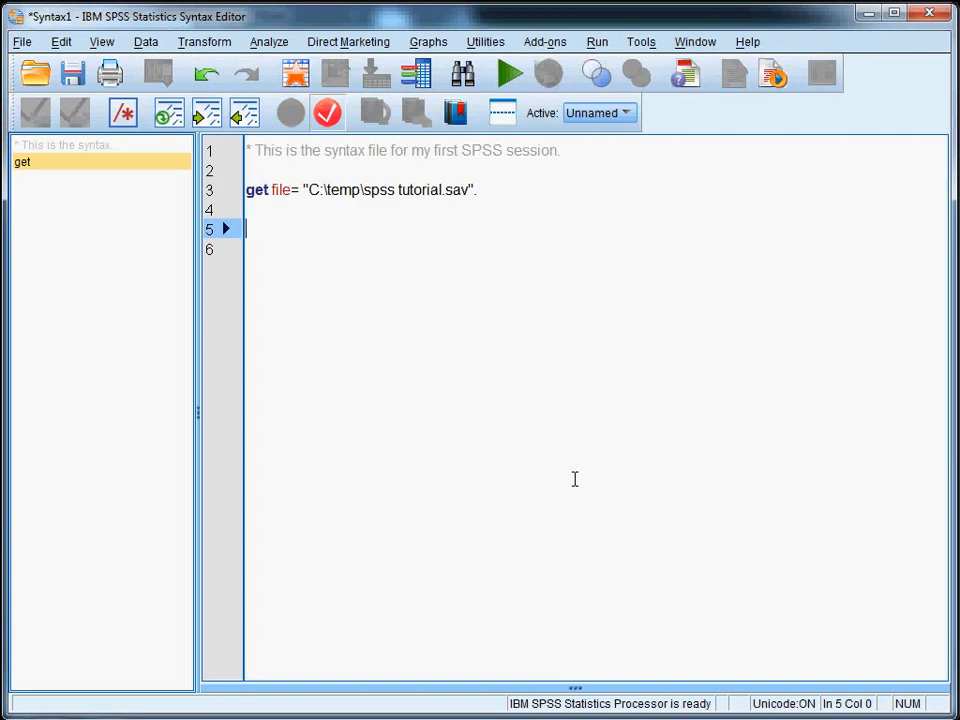
mouse_move(580, 474)
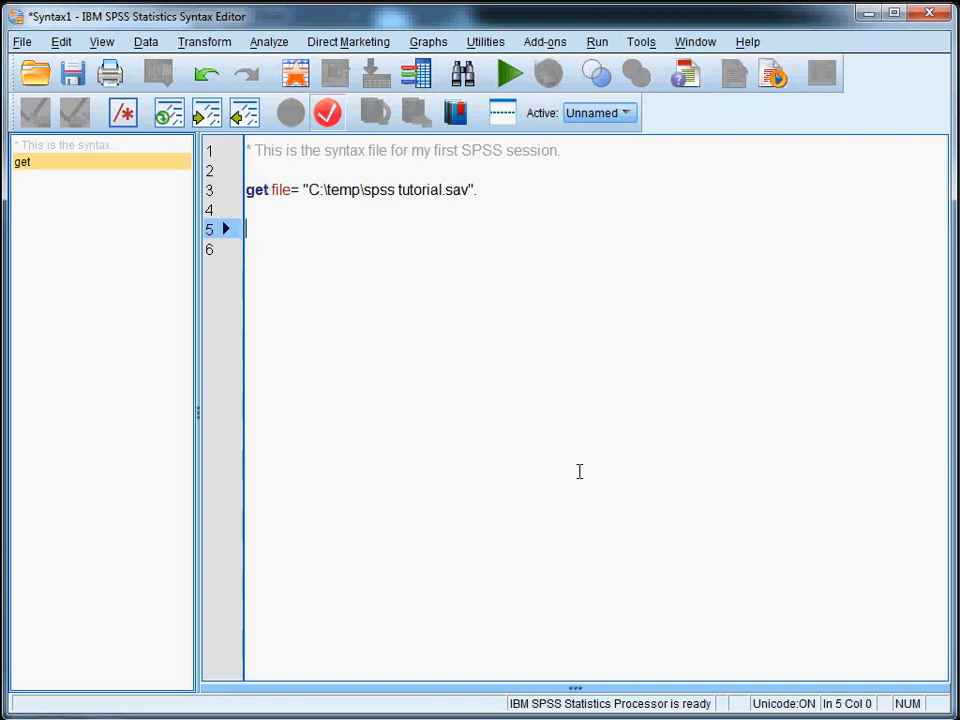
mouse_move(848, 442)
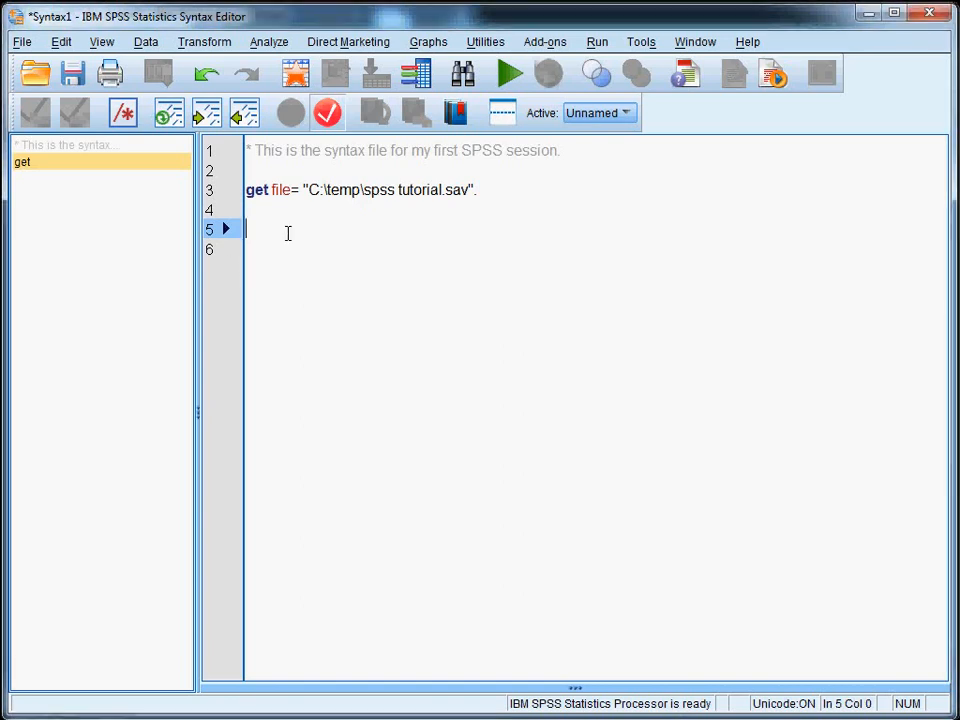
Write line 5: Set tnumbers=both onumbers=both ovars=both tvars=both
text(Set tnumbers=both onumbers=both ovars=both tvars=both.)
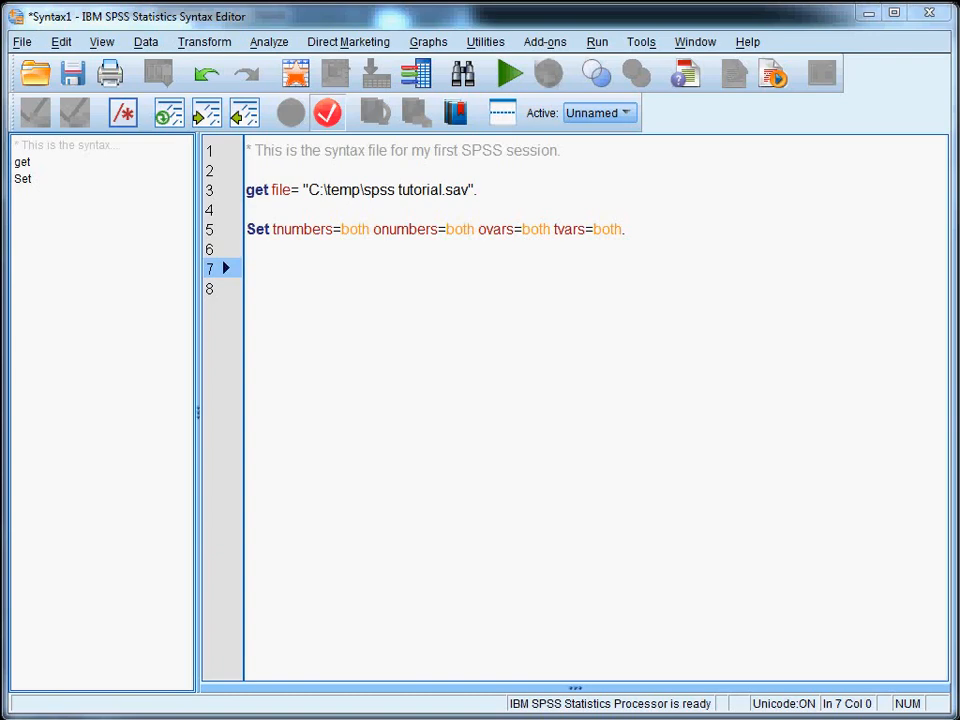
Save the syntax as tutorial 1.sps in C:\temp using Save As
click(14, 48)
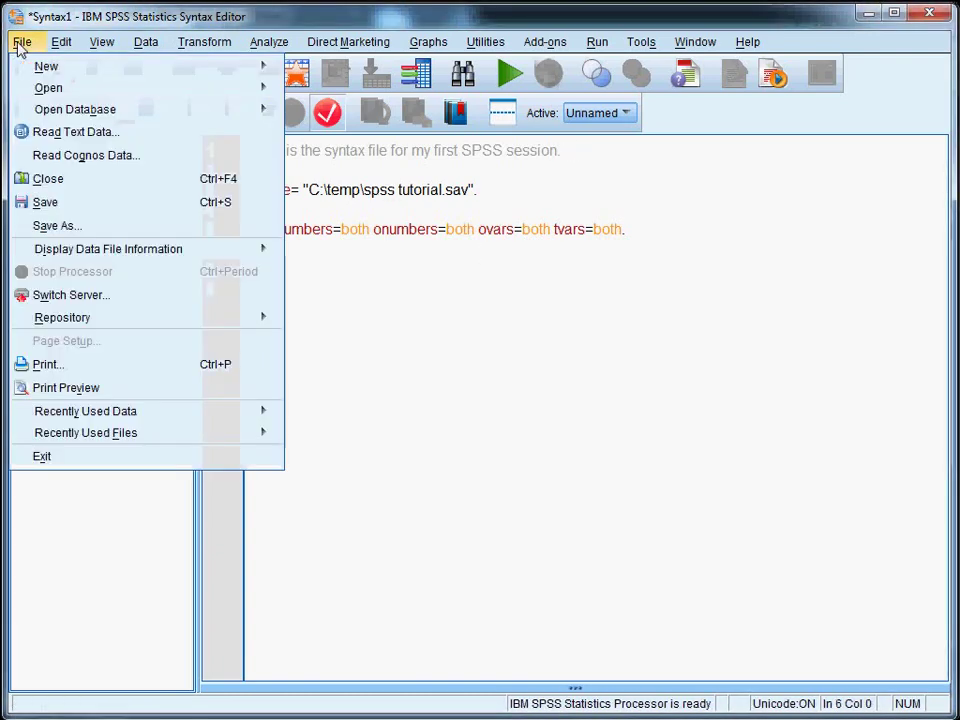
click(56, 224)
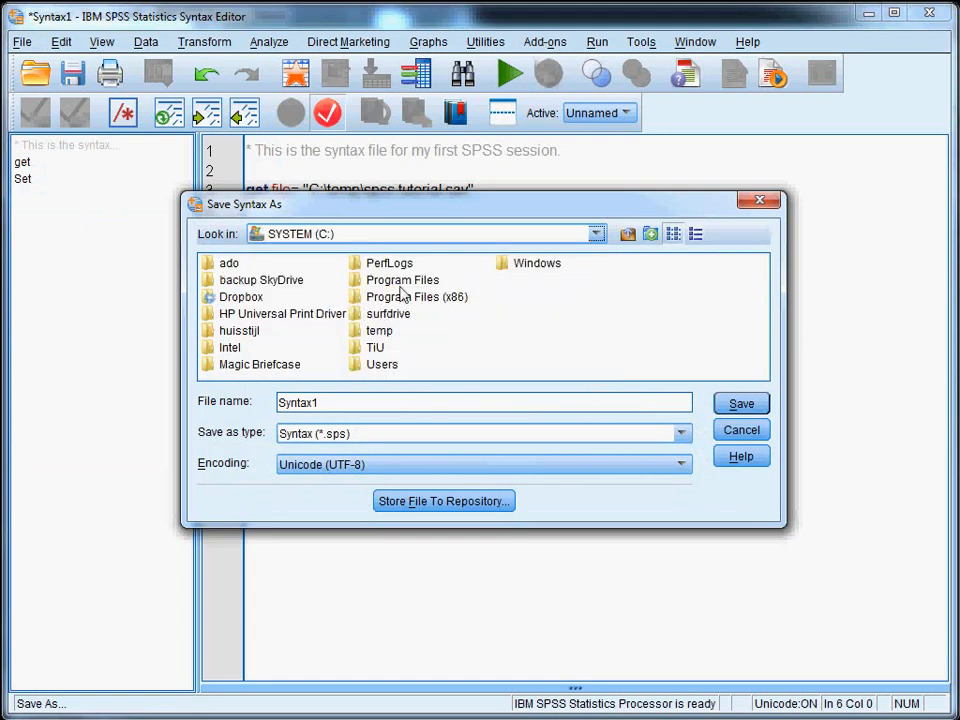
double_click(376, 330)
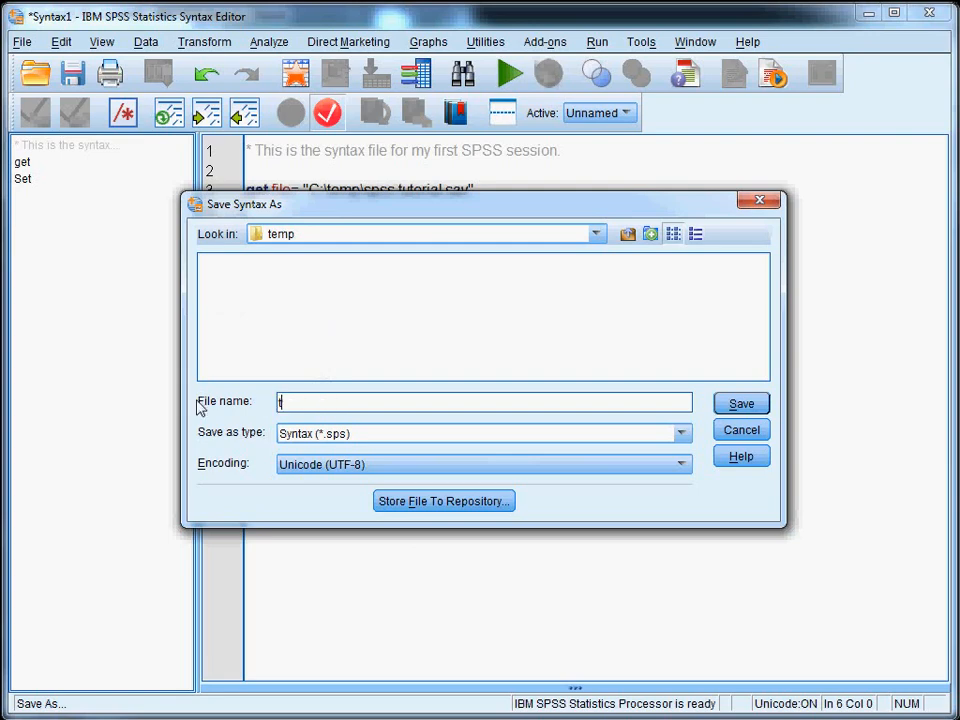
text(tutorial 1)
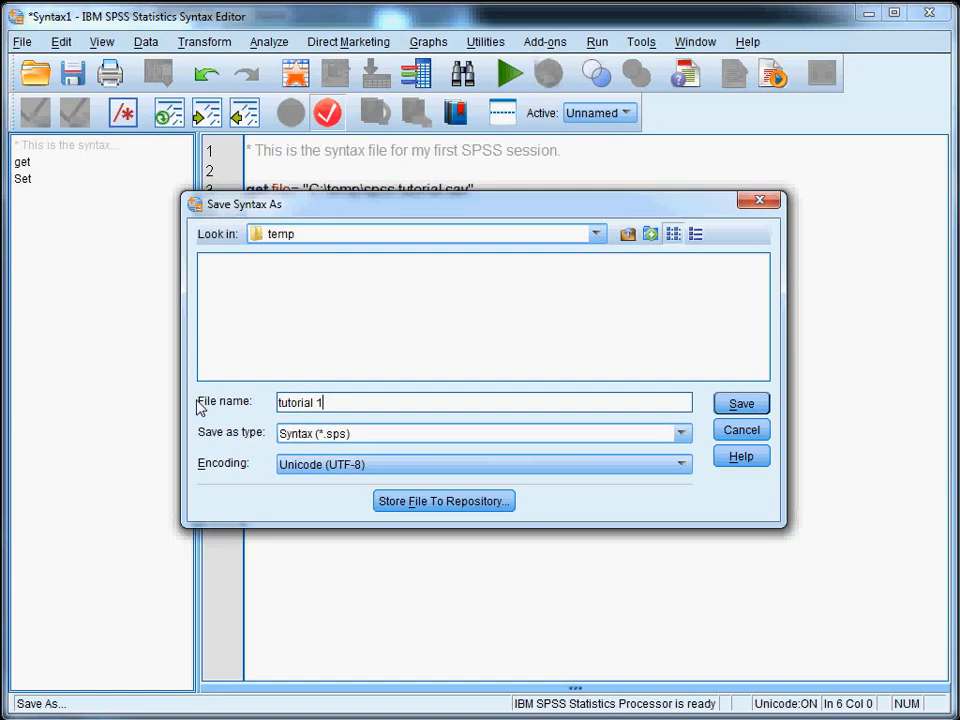
click(740, 404)
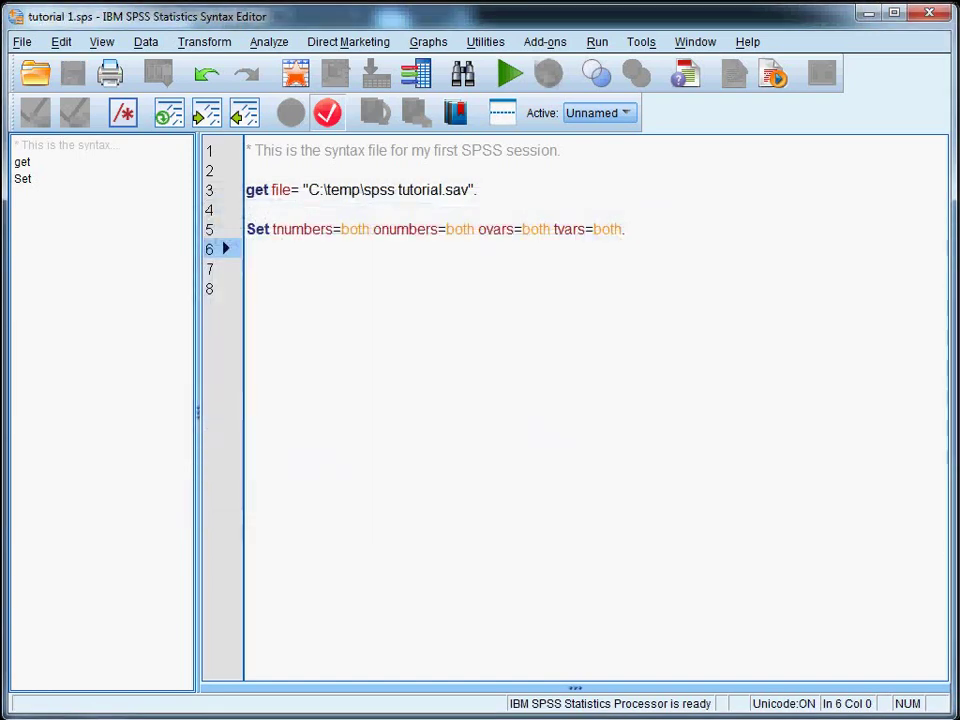